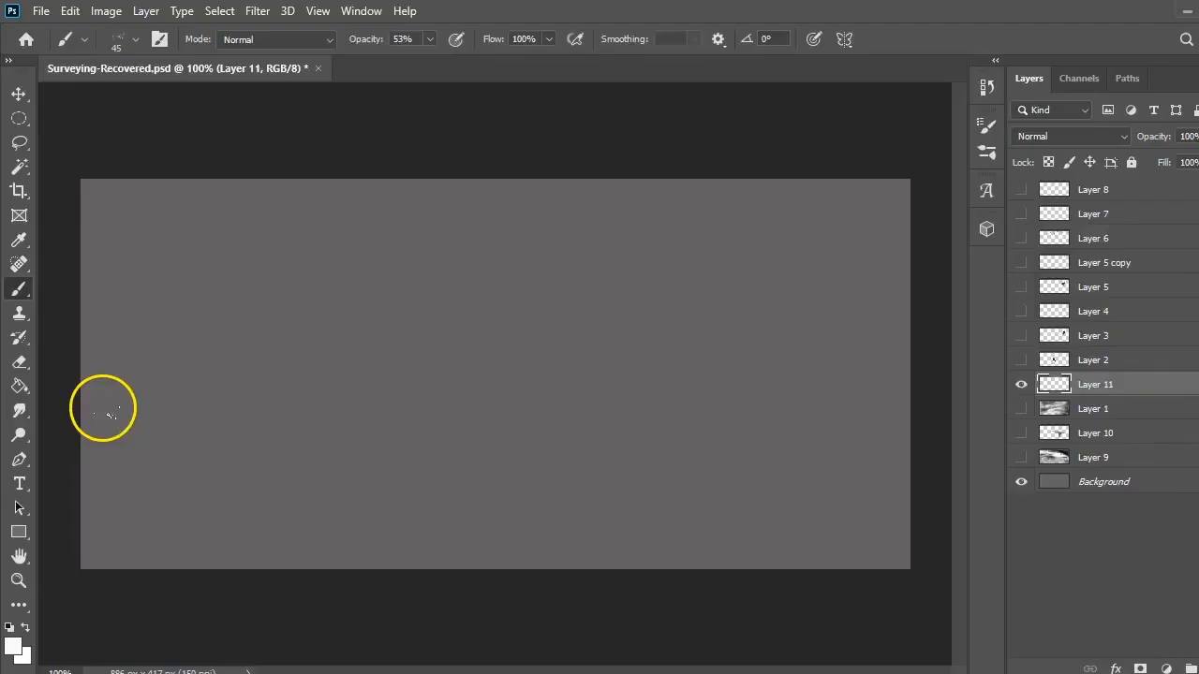
mouse_move(304, 260)
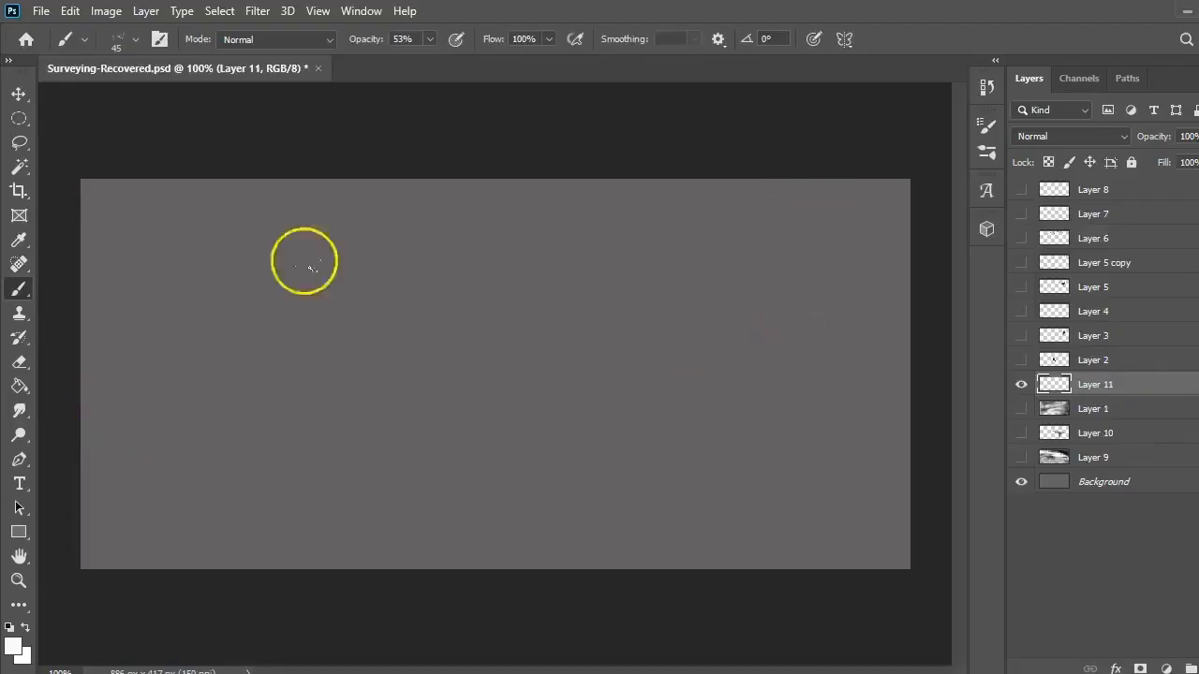
mouse_move(365, 244)
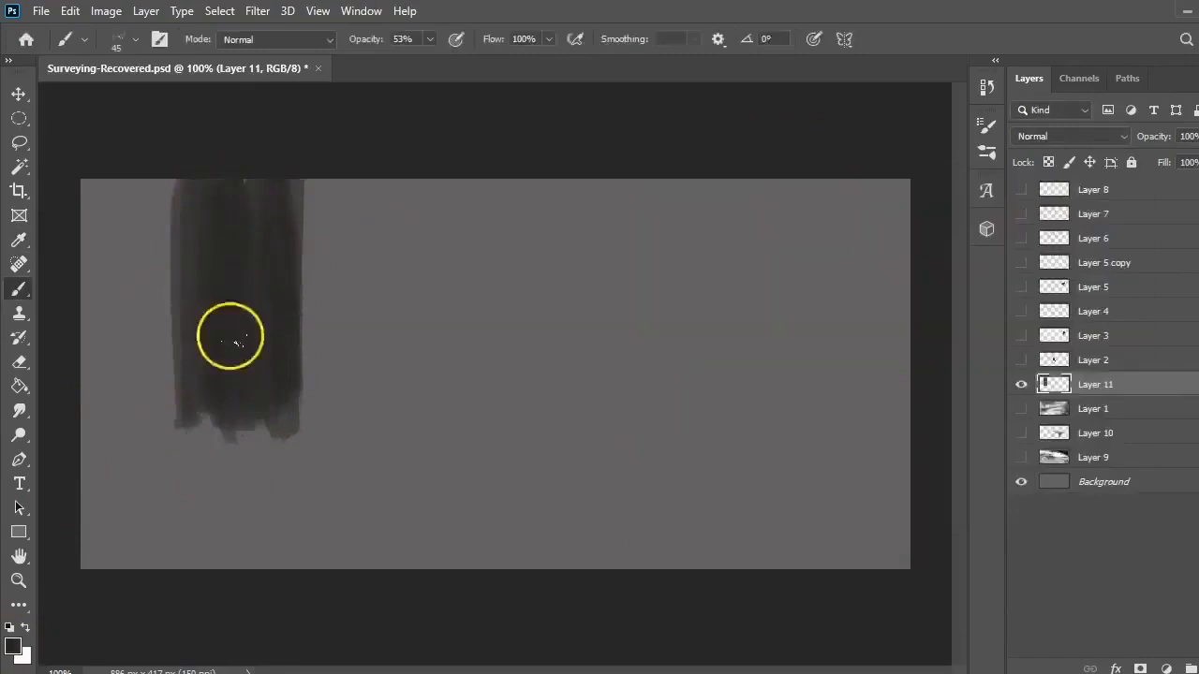
Paint a thinner second pillar, a misty sky glow and a distant rock cluster on the right.
left_click_drag(232, 335, 225, 483)
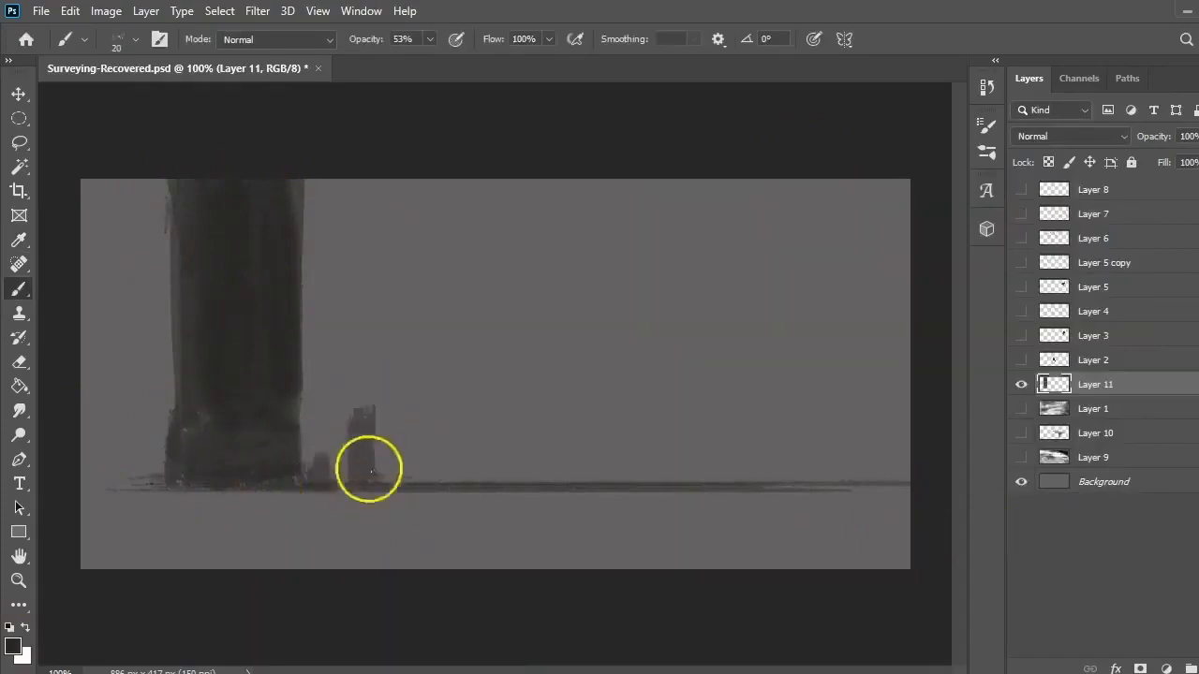
left_click_drag(355, 441, 371, 478)
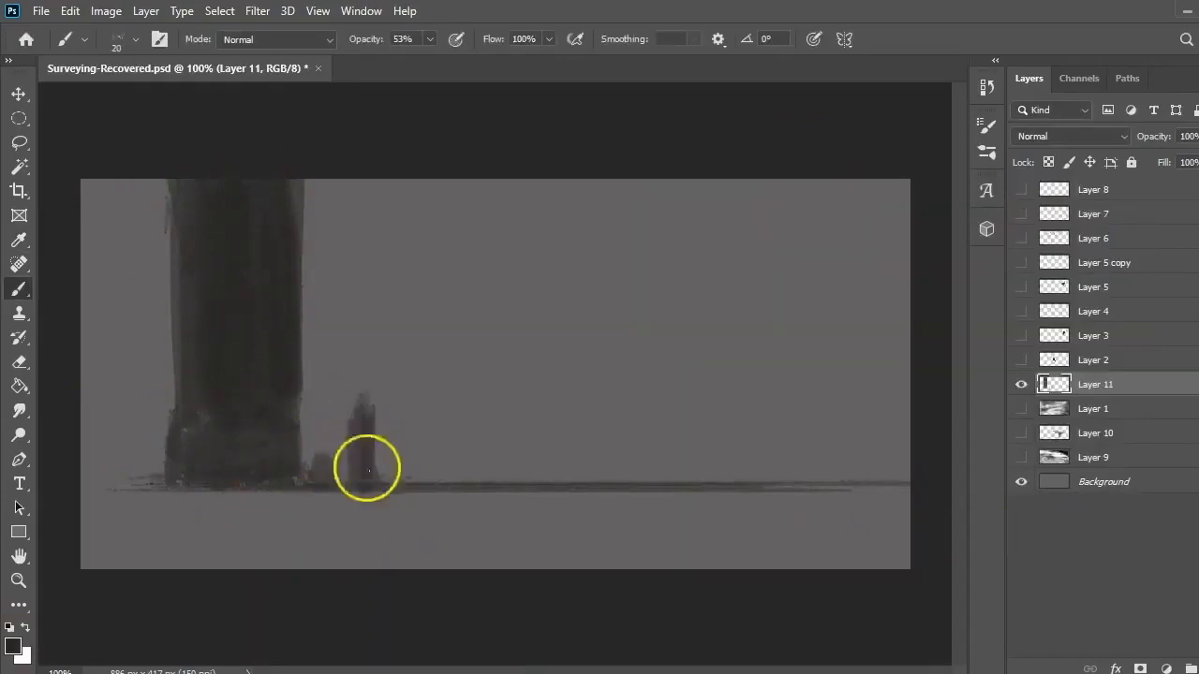
left_click_drag(365, 468, 468, 394)
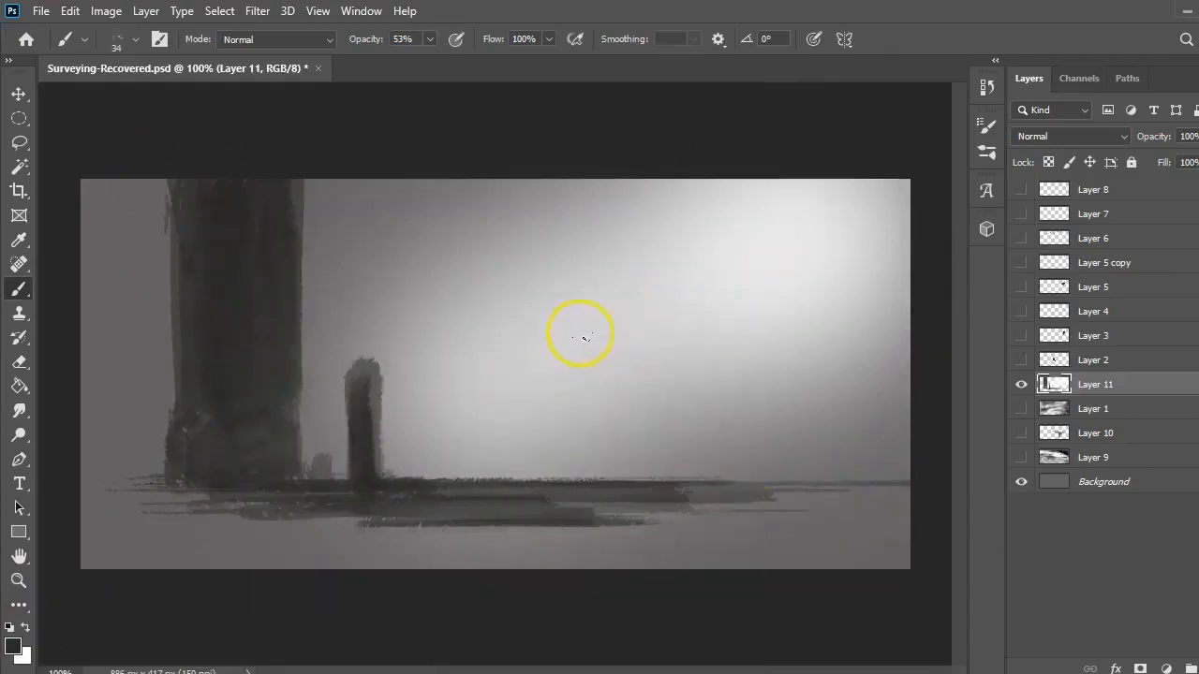
left_click_drag(580, 333, 703, 299)
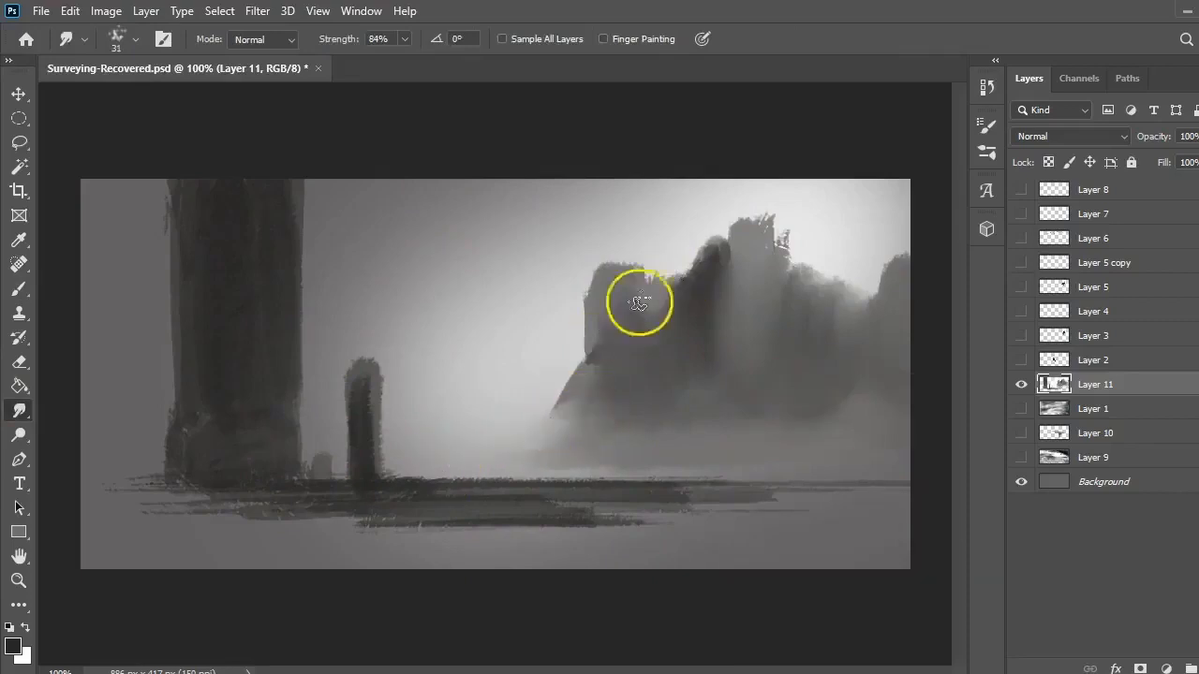
Smudge the right rocks and left pillar into fog, then shape a tall mid-distance rock spire.
left_click_drag(640, 302, 841, 309)
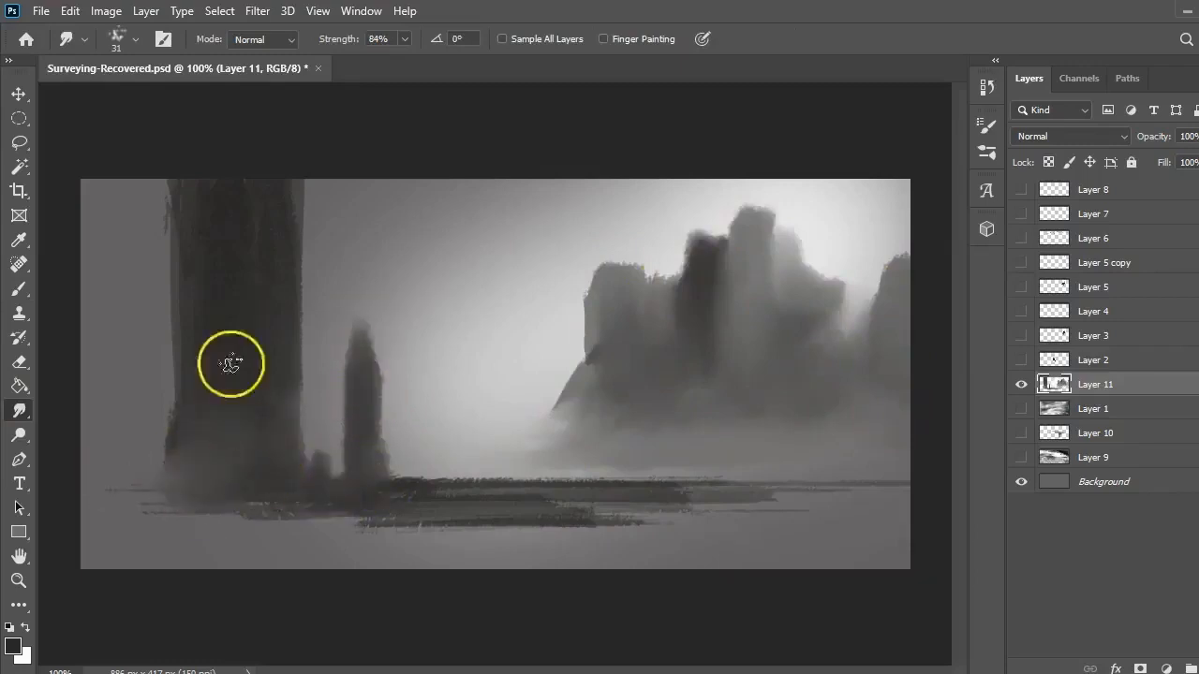
left_click_drag(232, 363, 394, 387)
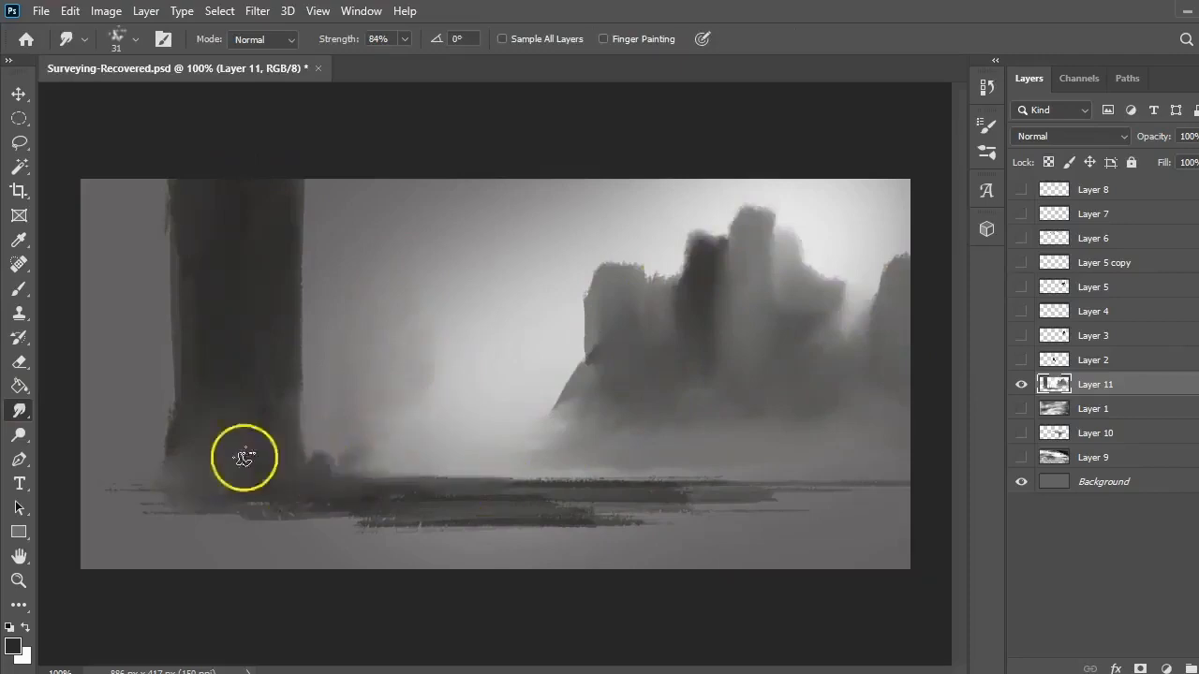
left_click_drag(244, 459, 356, 419)
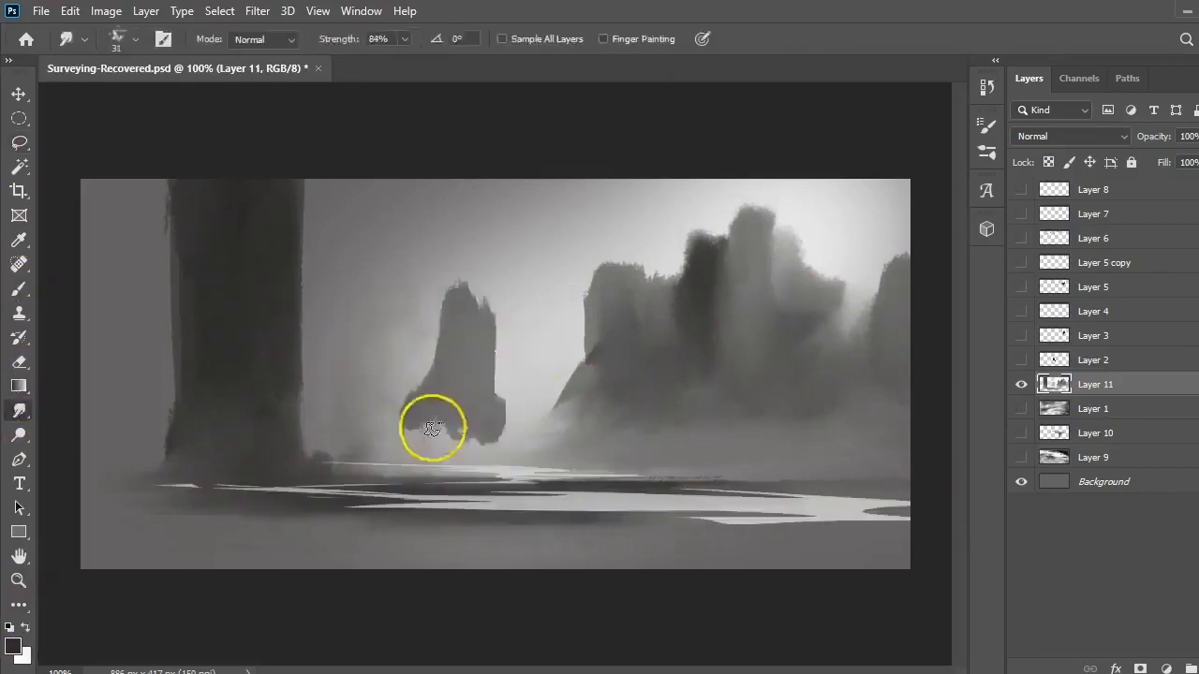
left_click_drag(433, 429, 457, 354)
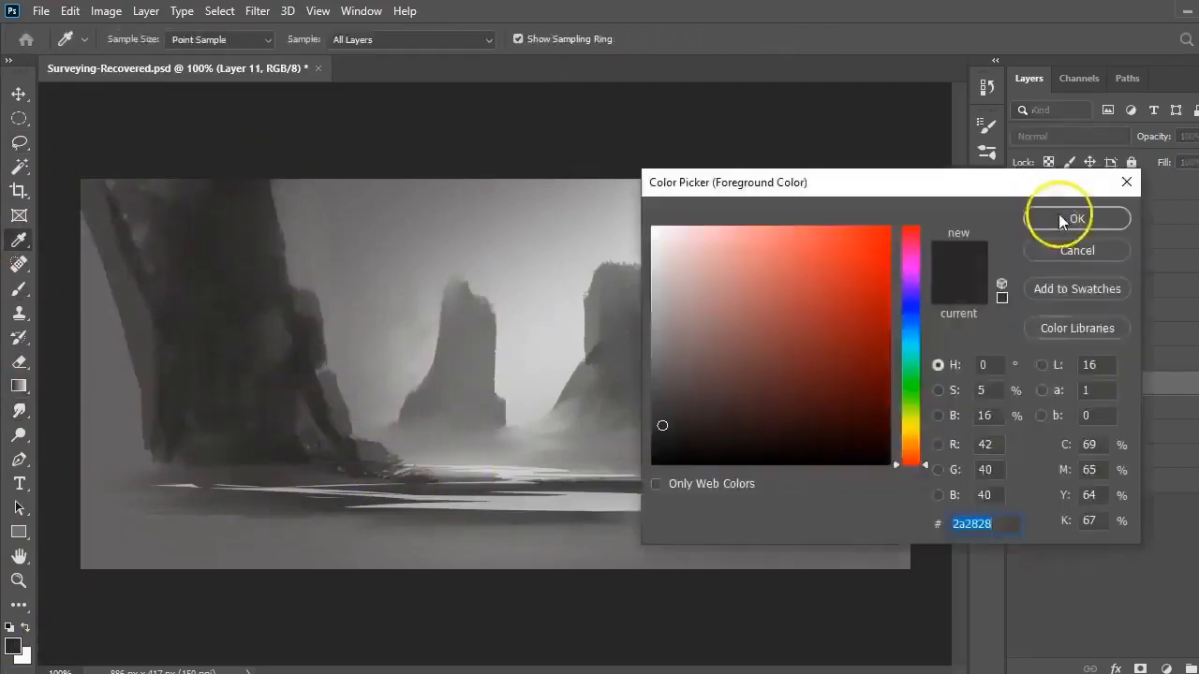
Confirm the dark grey, darken the large left cliff and add a dark rock before the right cluster.
left_click(1077, 218)
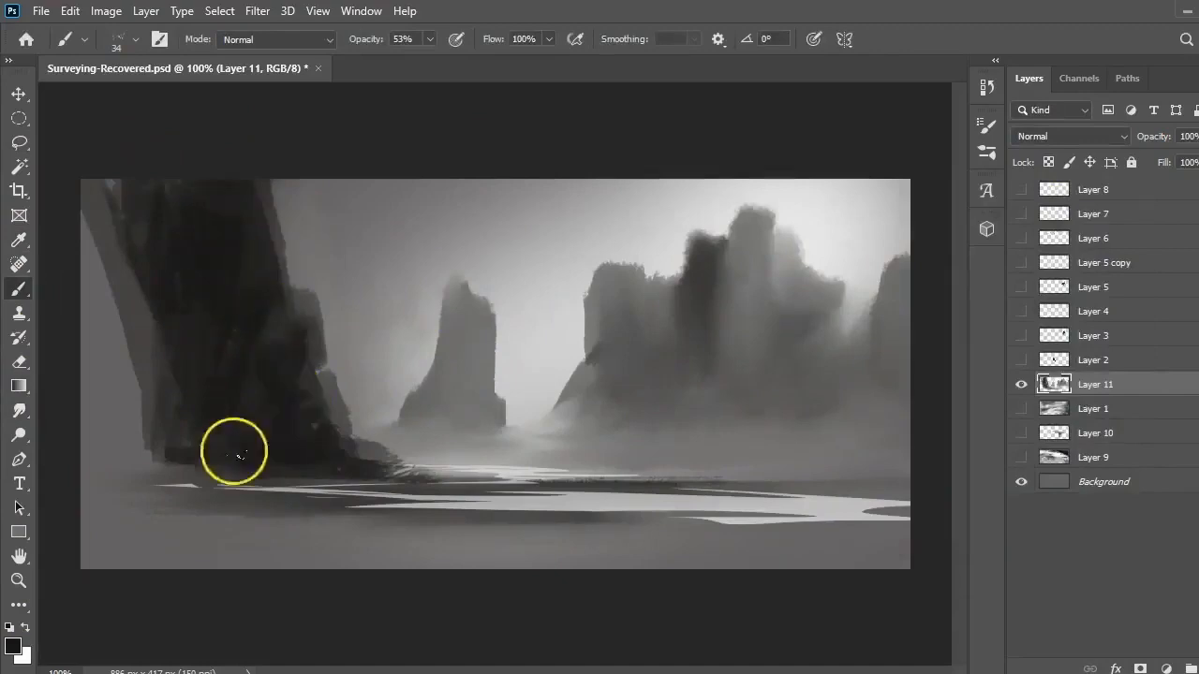
left_click_drag(234, 455, 772, 435)
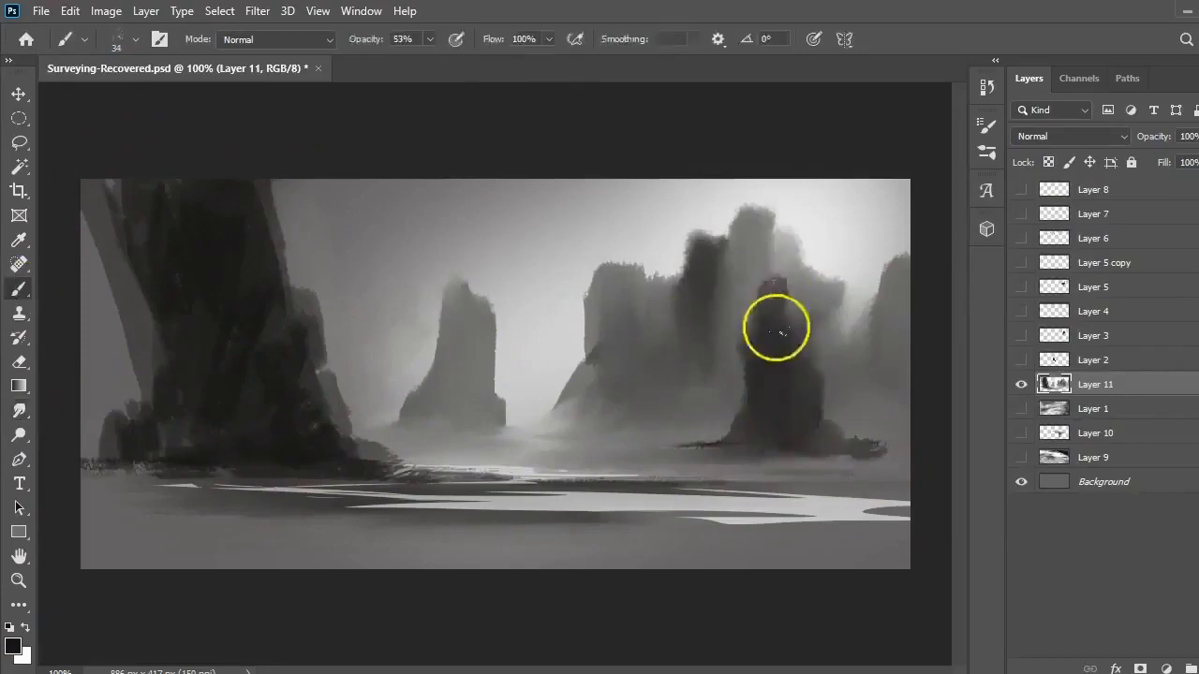
left_click_drag(775, 328, 608, 459)
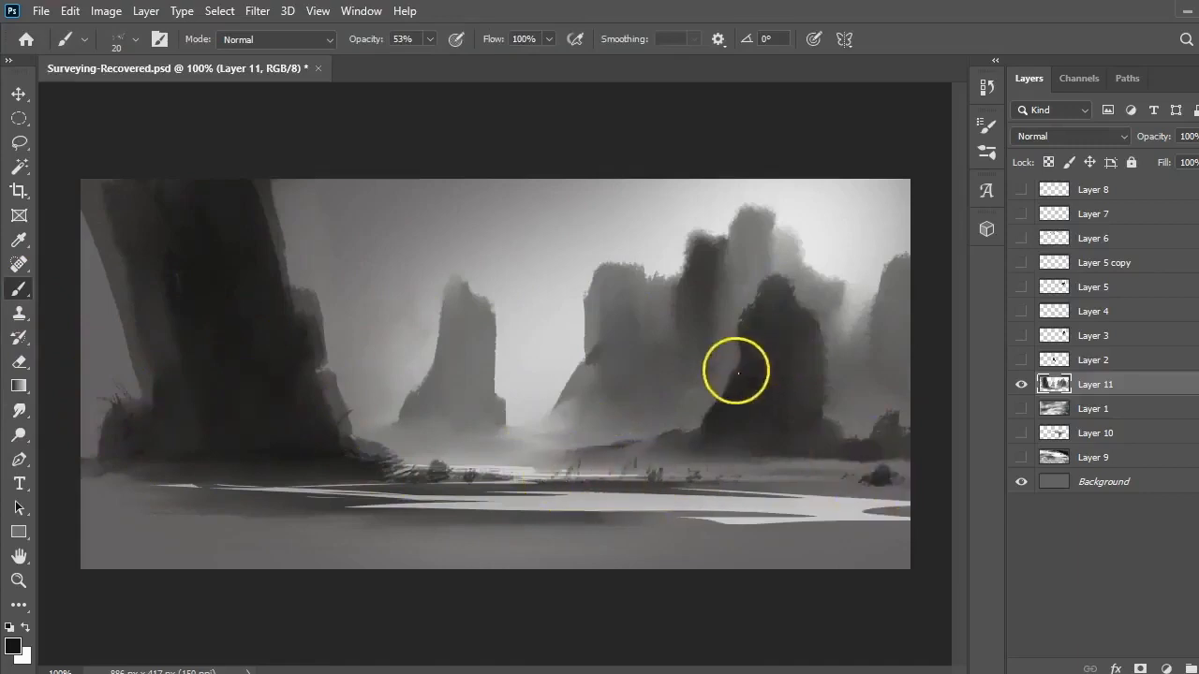
mouse_move(450, 215)
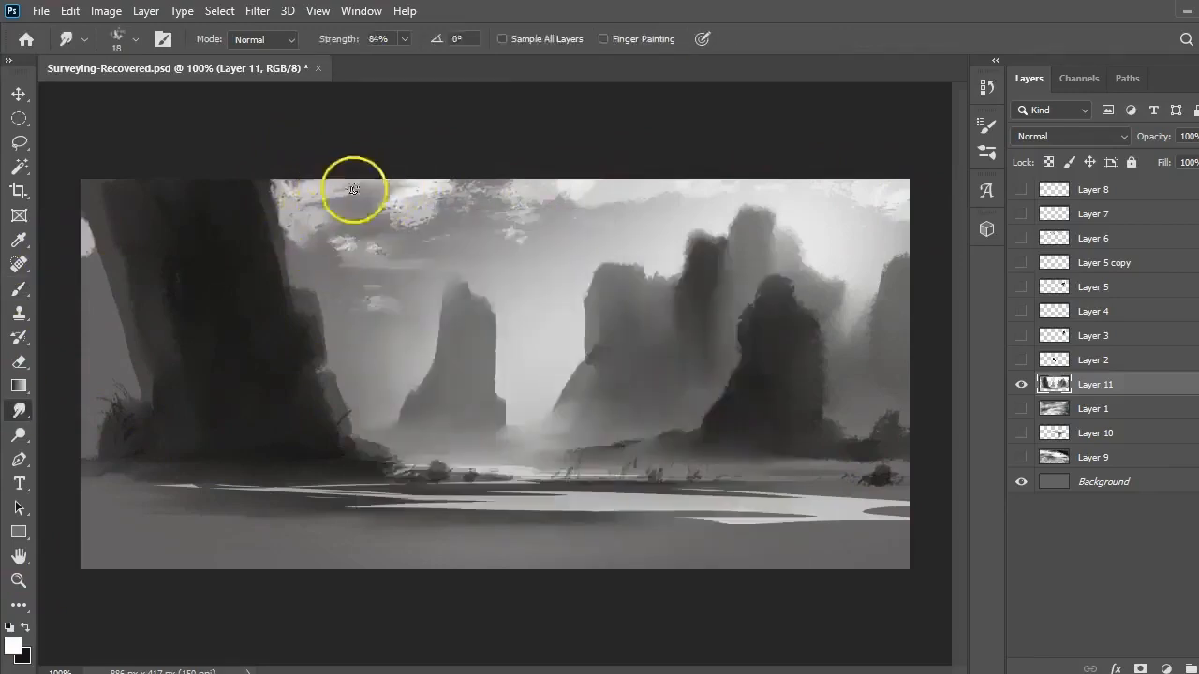
Soften the upper clouds and spread streaky cloud texture across the sky.
left_click_drag(352, 190, 321, 193)
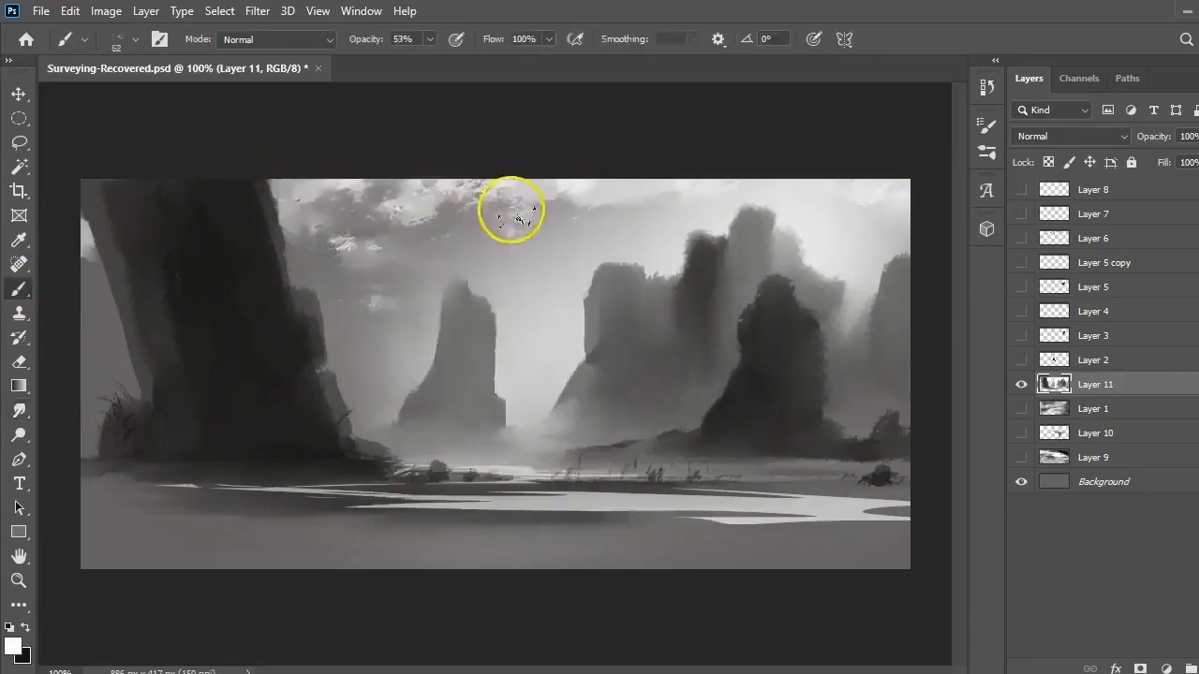
left_click_drag(510, 210, 590, 191)
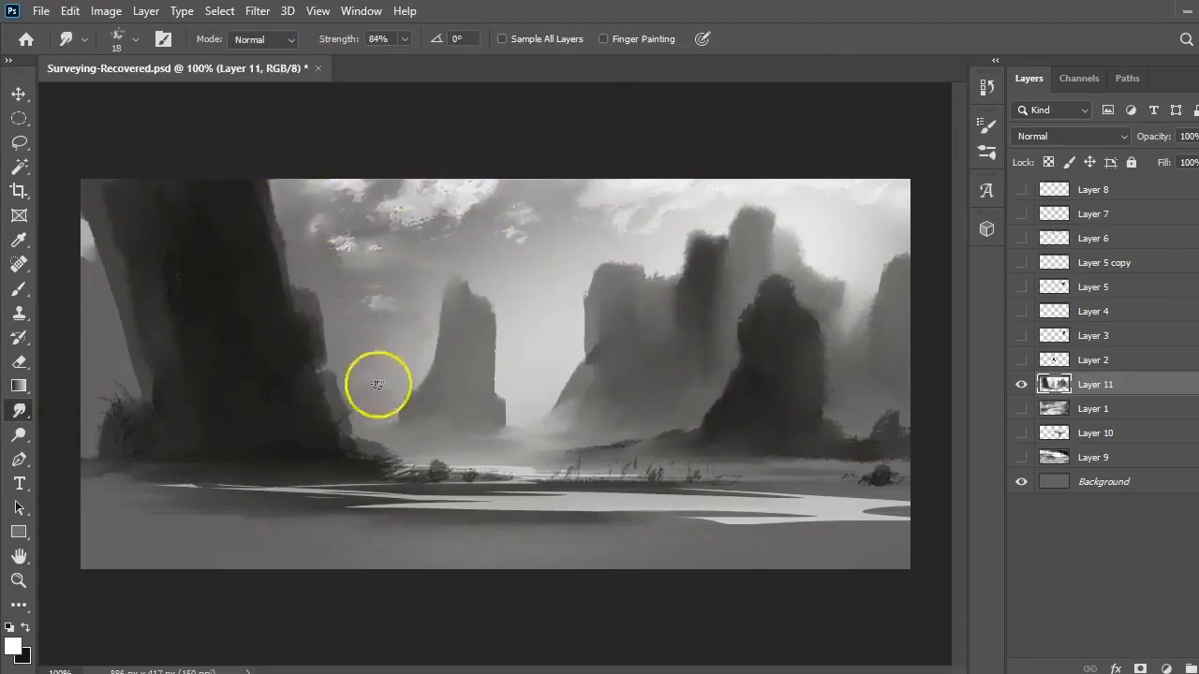
mouse_move(19, 281)
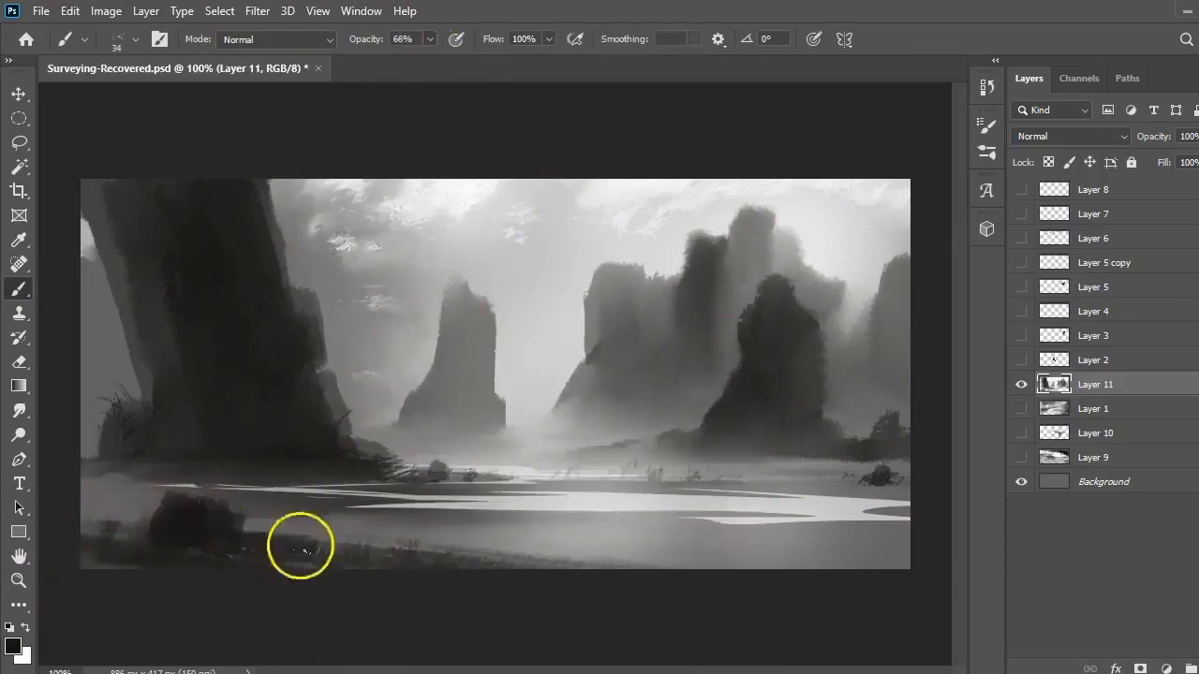
Paint dark lower-foreground rocks and light their tops, adjusting the smudge size.
left_click_drag(300, 547, 327, 517)
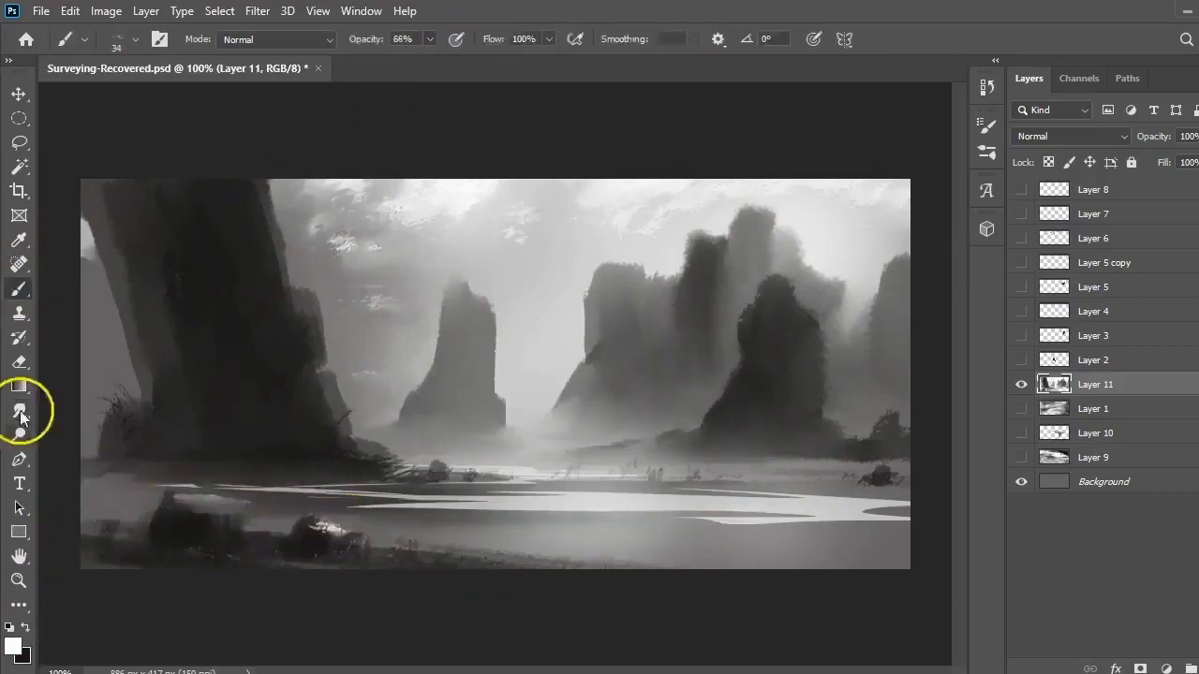
left_click(19, 291)
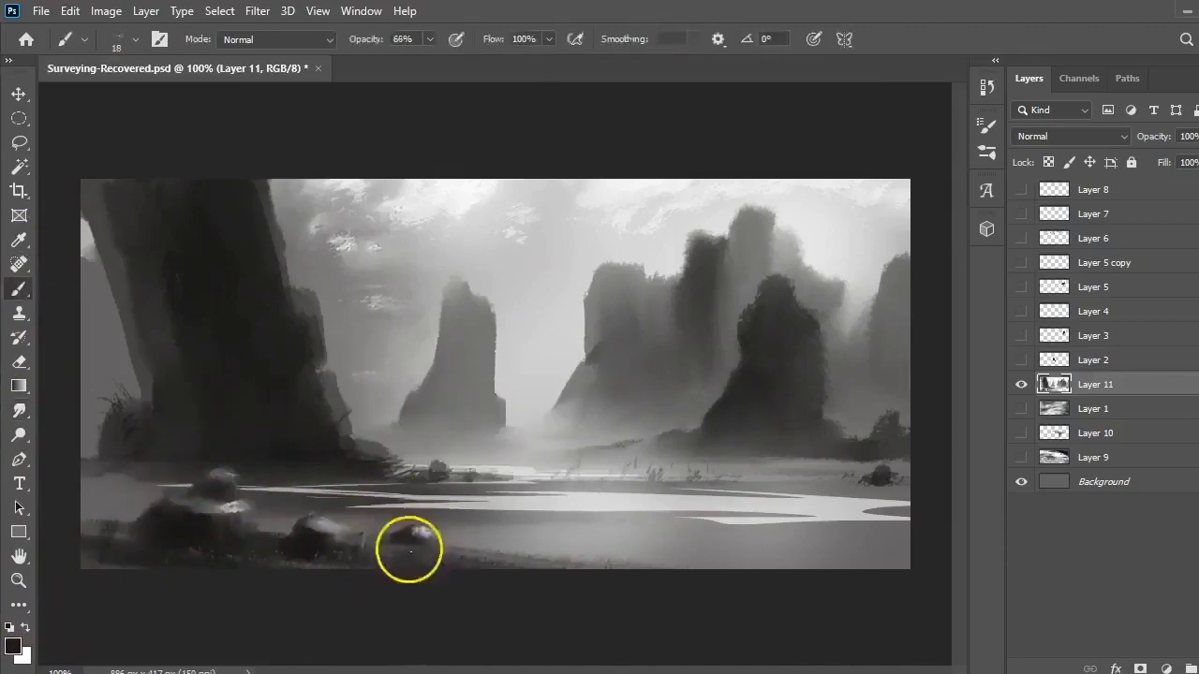
left_click_drag(408, 551, 716, 552)
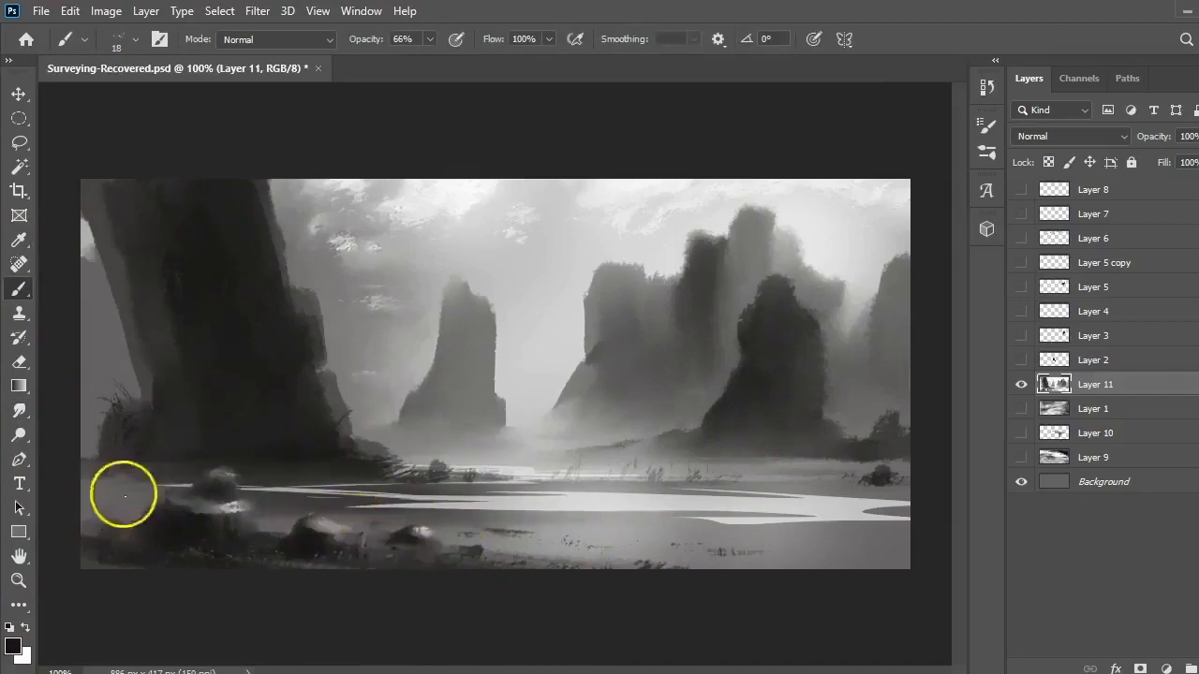
mouse_move(28, 615)
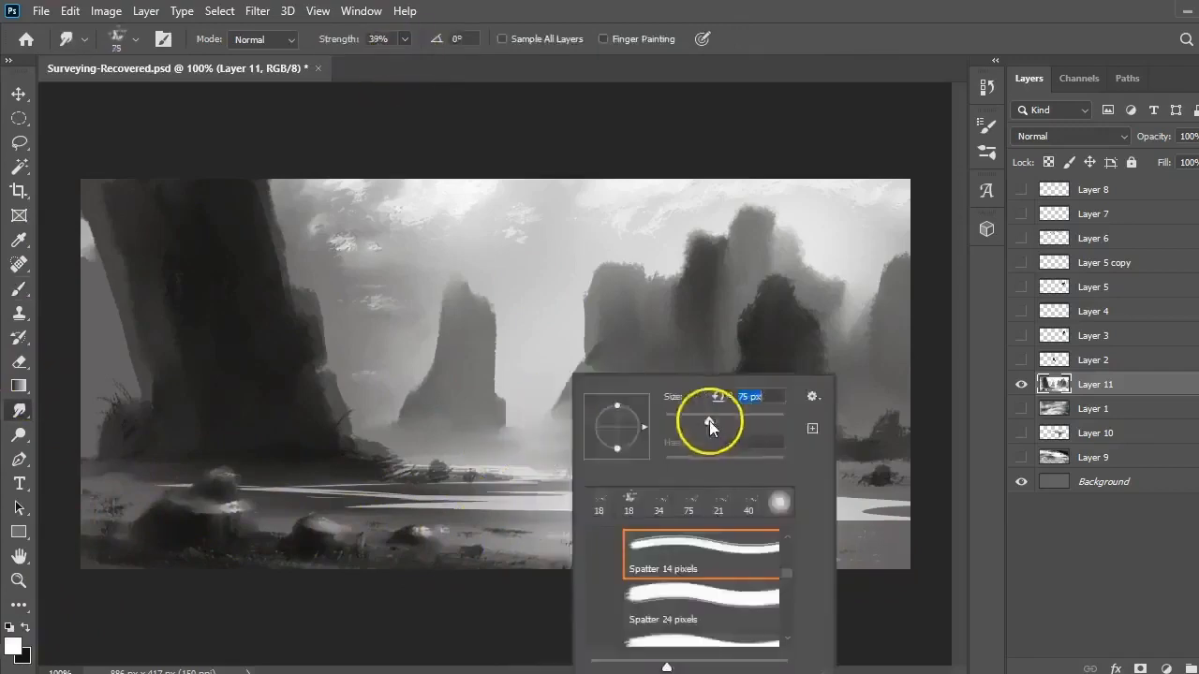
left_click(468, 520)
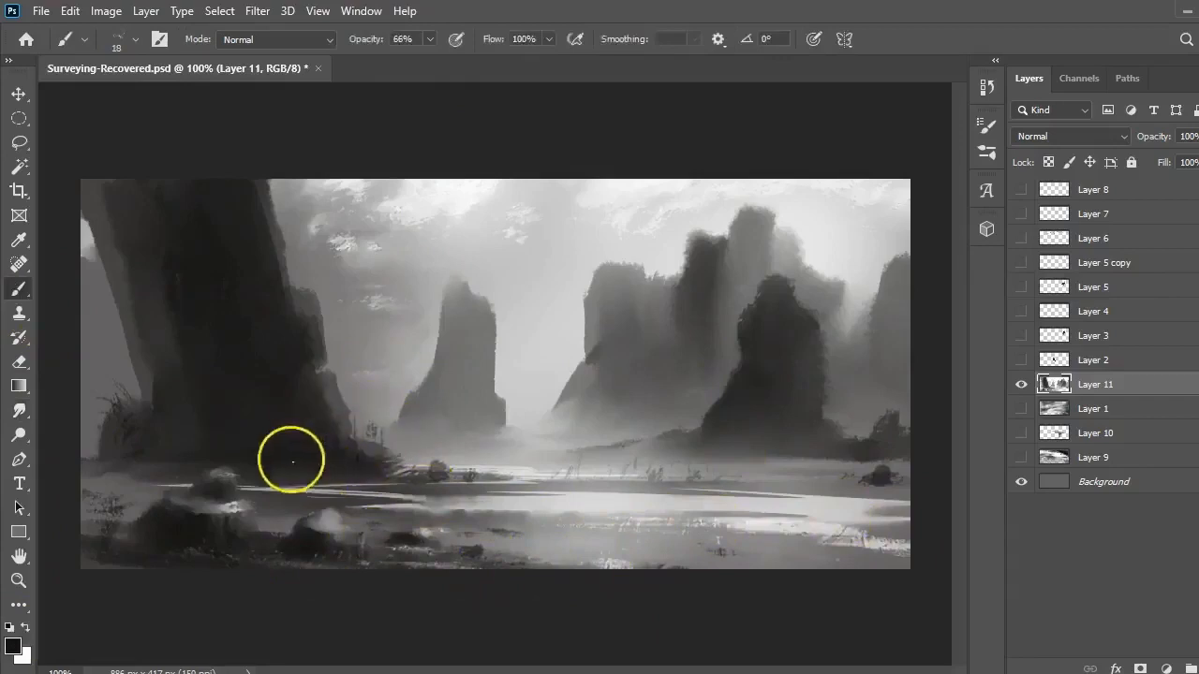
Add grassy shoreline texture, darken the left rock's base shadow and sample a dark grey.
left_click_drag(292, 461, 375, 423)
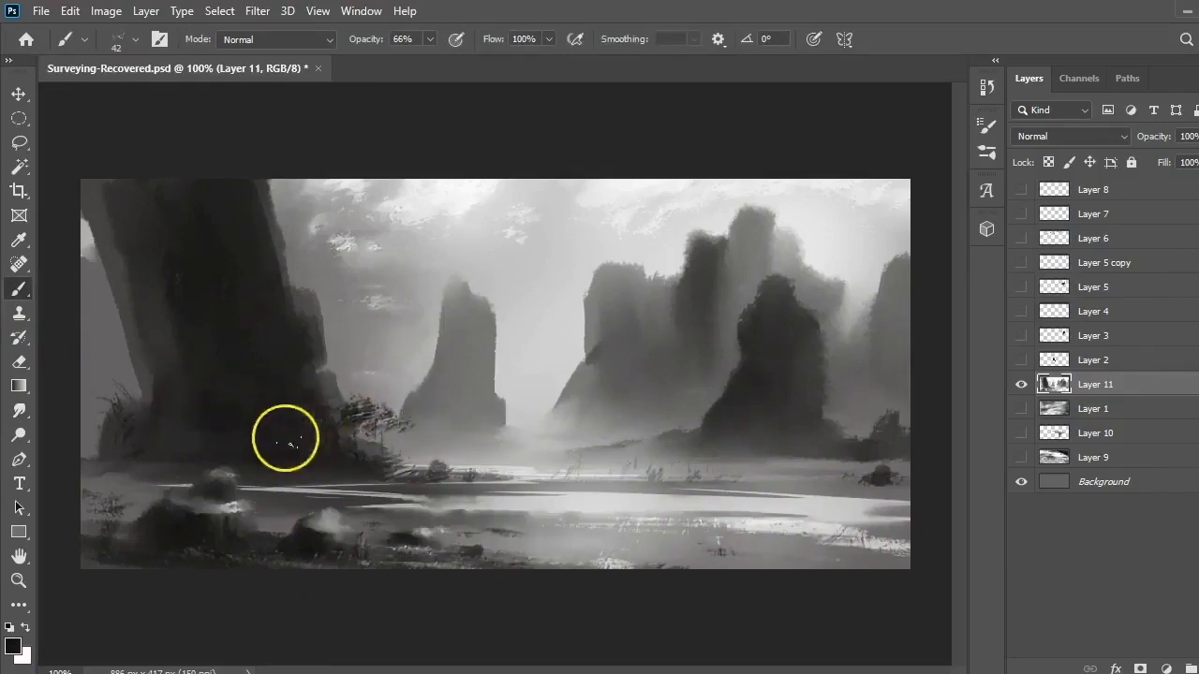
left_click_drag(284, 438, 365, 384)
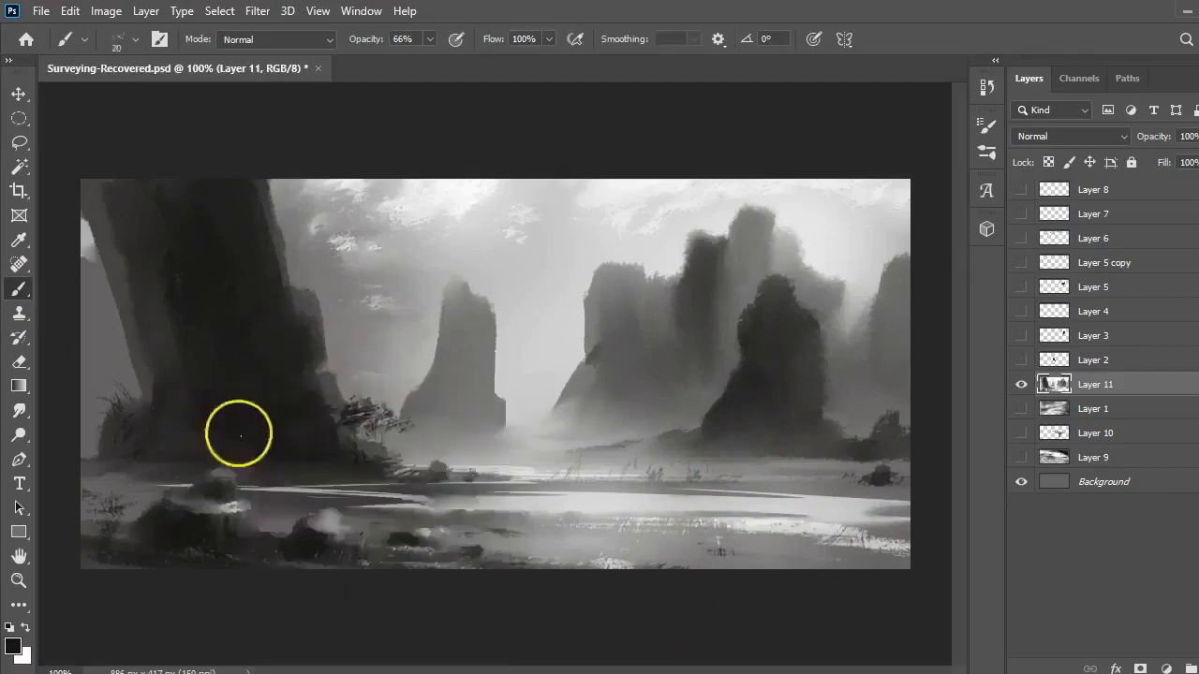
left_click(12, 644)
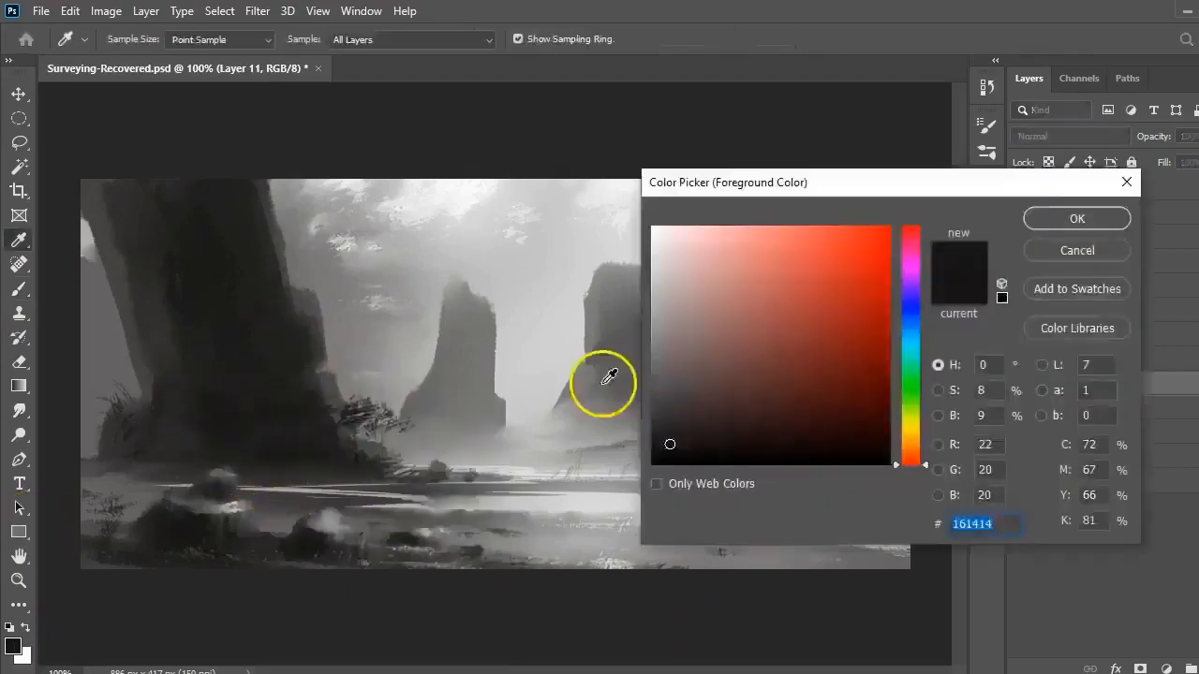
left_click(1076, 217)
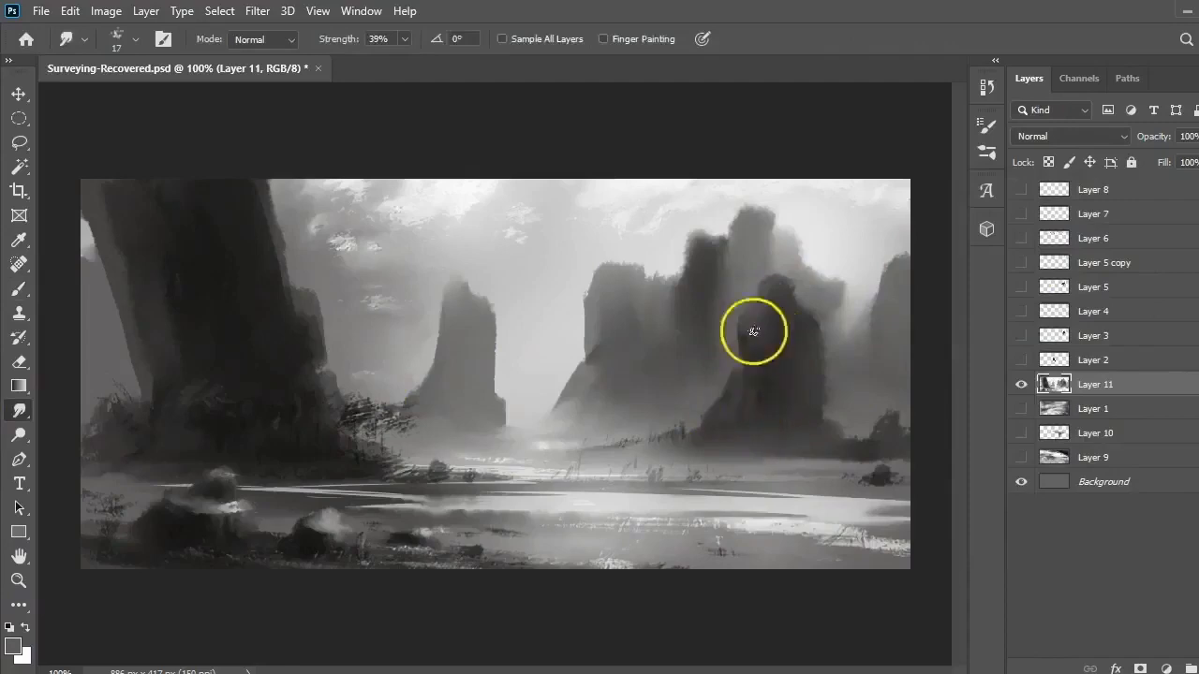
mouse_move(673, 360)
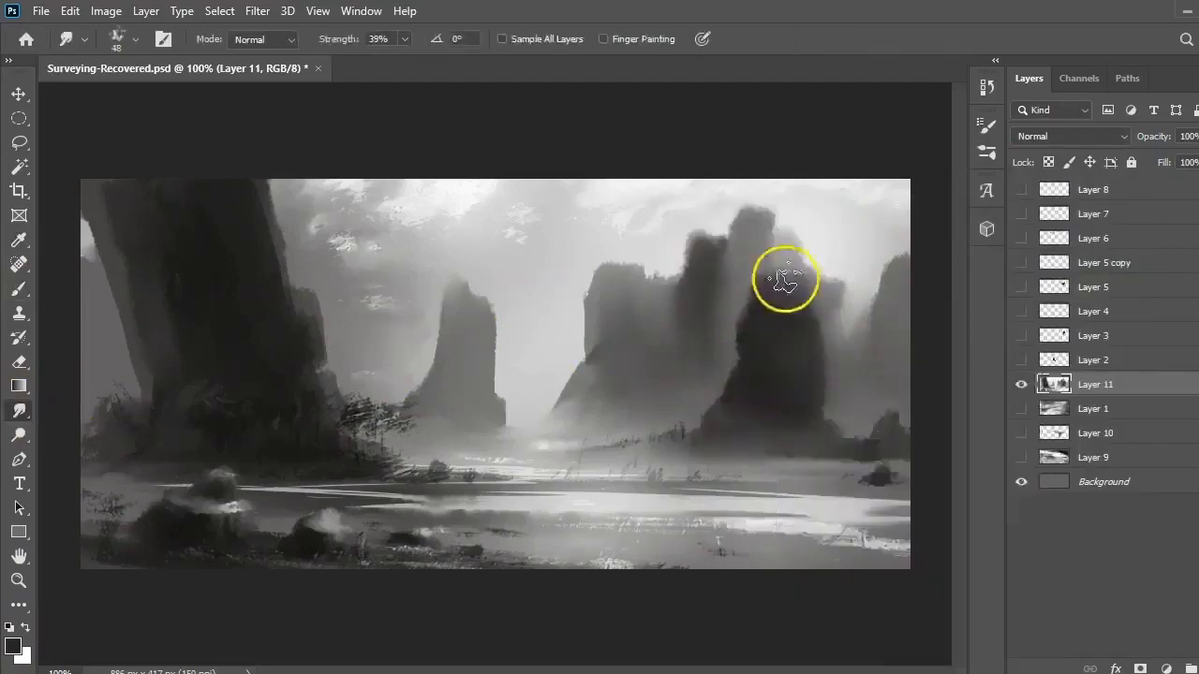
Blend the tall right rock's edges into the mist.
left_click_drag(785, 277, 777, 403)
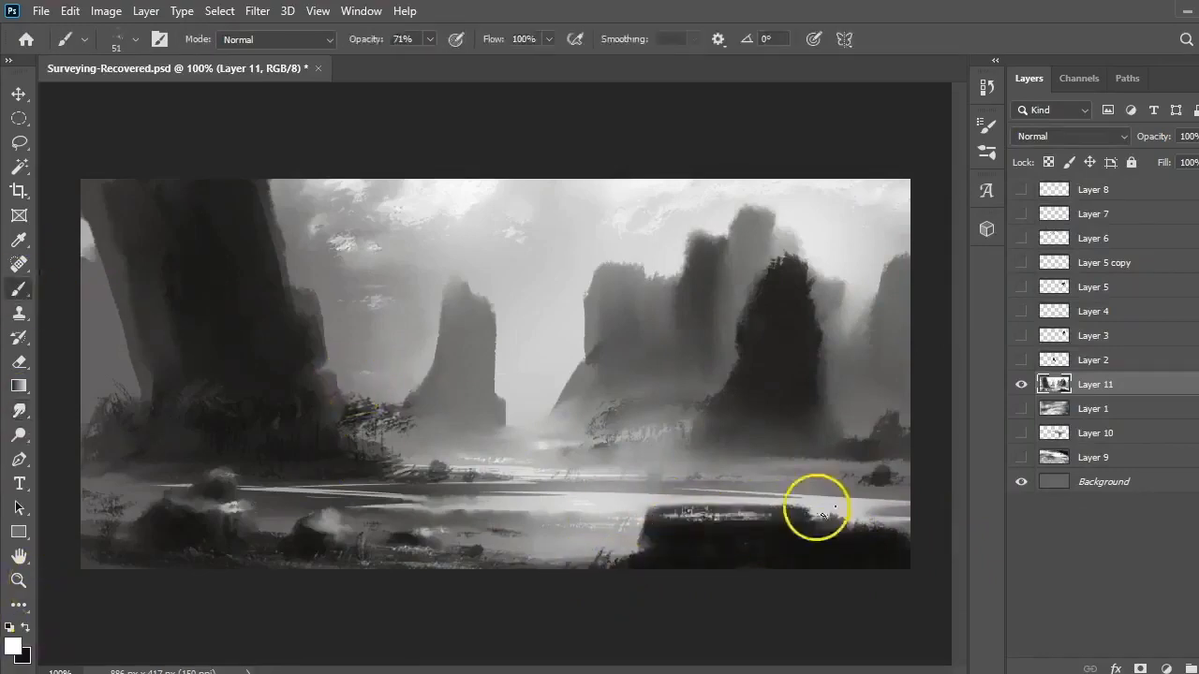
Paint the dark foreground platform, streak its top edge and blend grass tufts into it.
left_click_drag(820, 506, 641, 502)
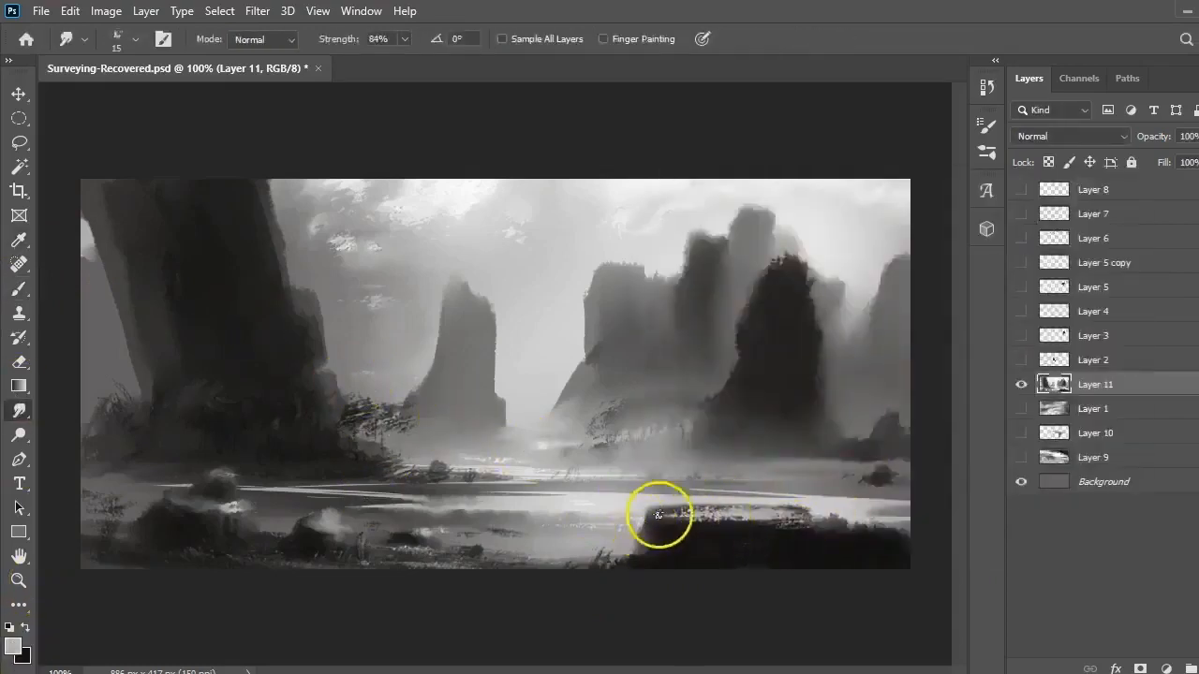
left_click_drag(656, 516, 806, 522)
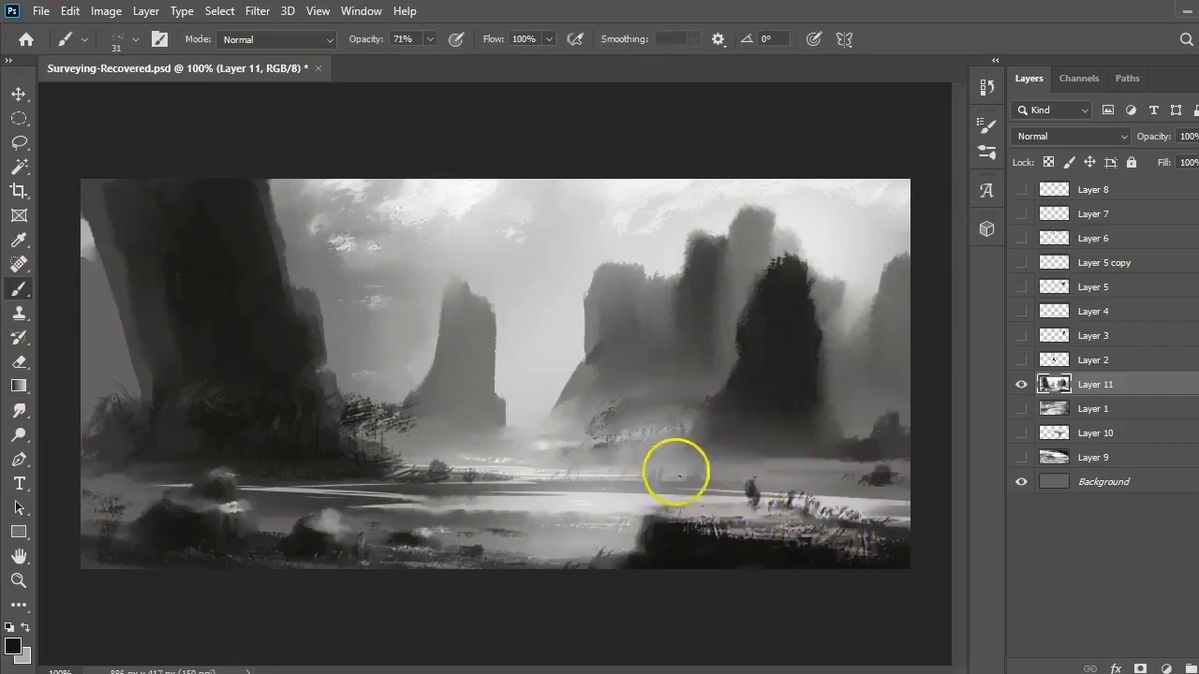
left_click_drag(678, 472, 682, 532)
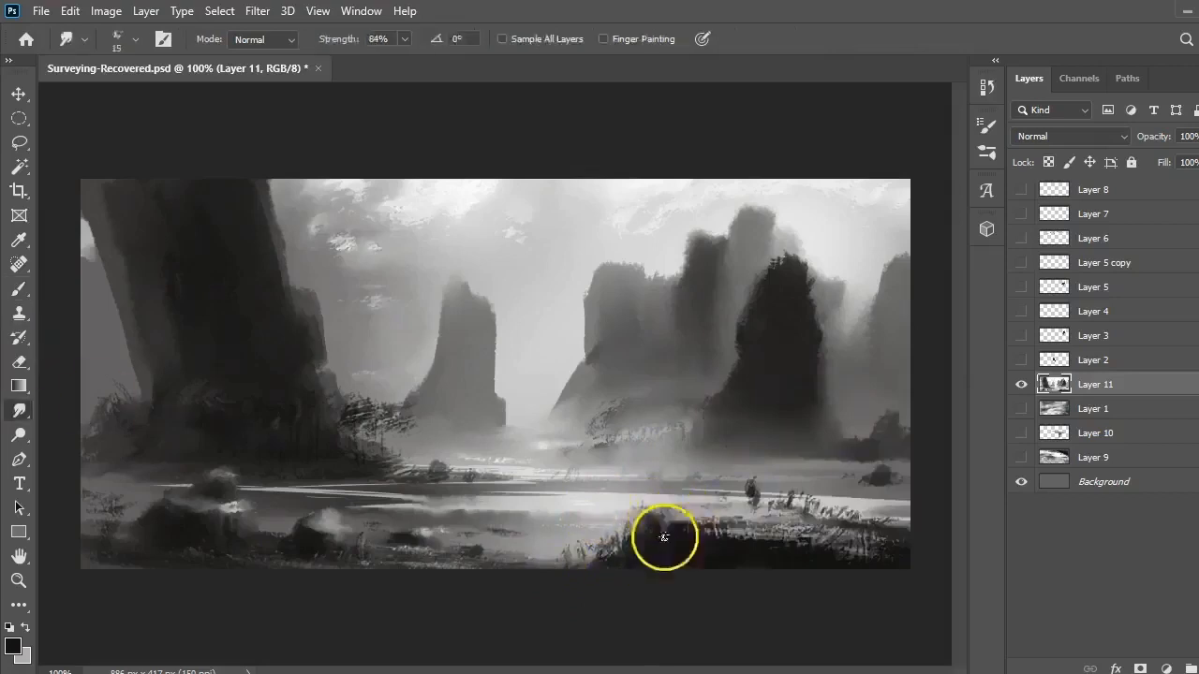
left_click_drag(665, 535, 629, 562)
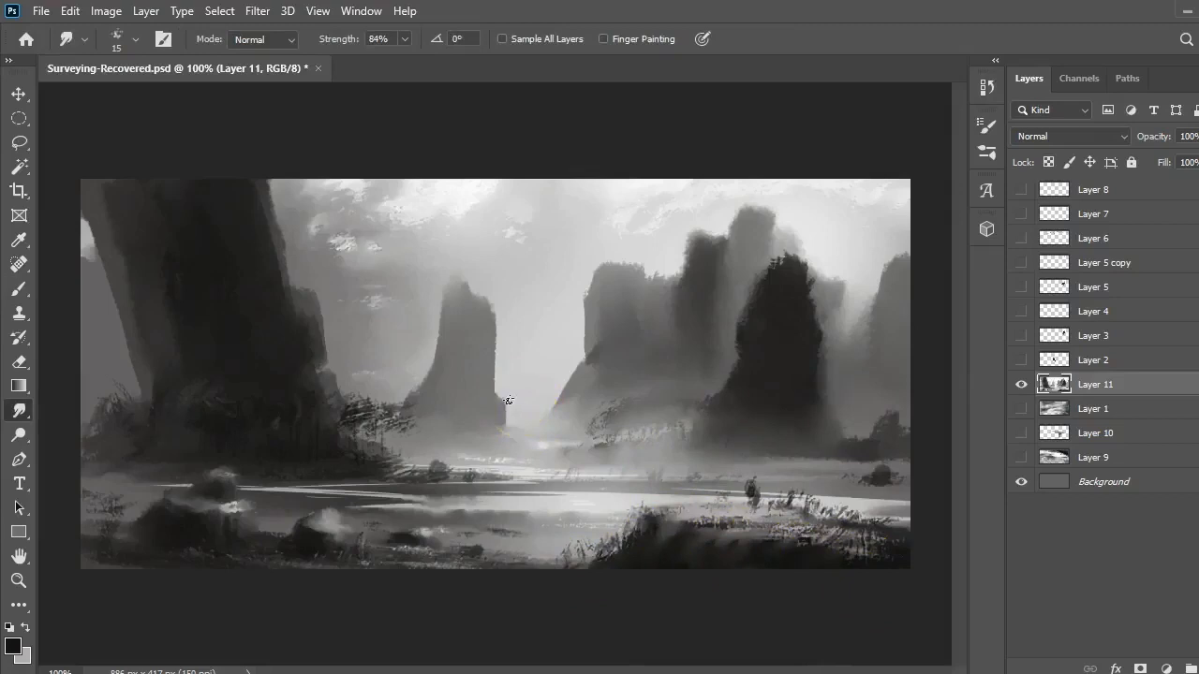
Add dark rocks and bushes along the platform's edge.
left_click(19, 288)
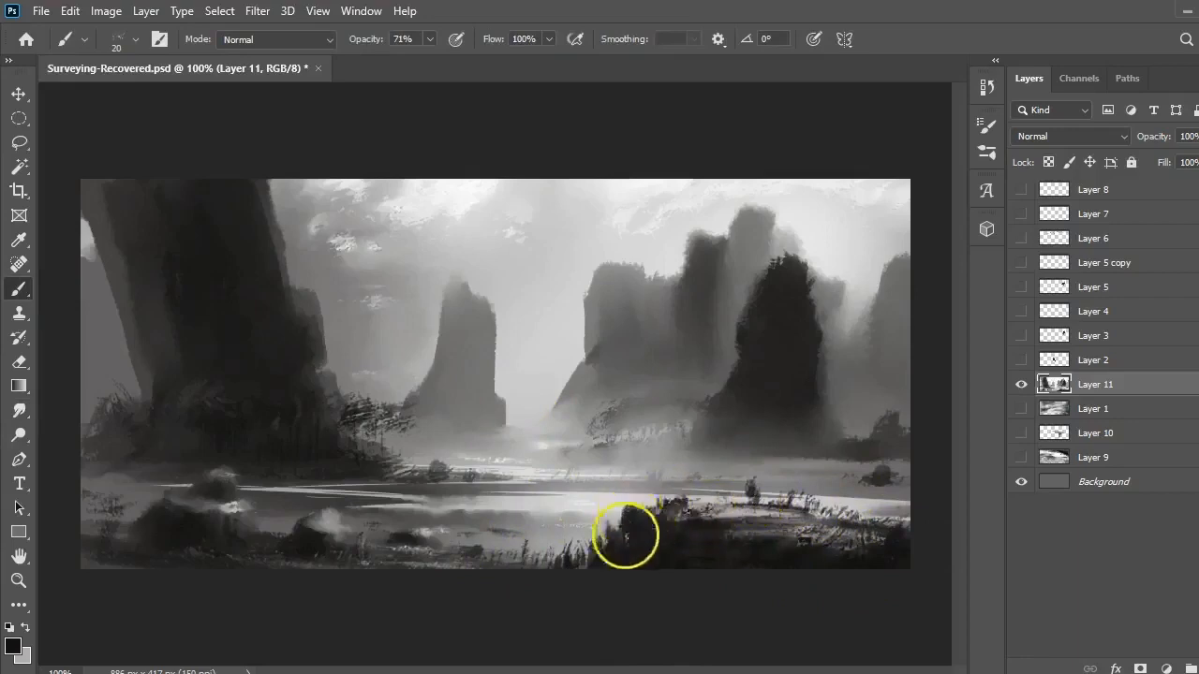
left_click_drag(621, 534, 802, 506)
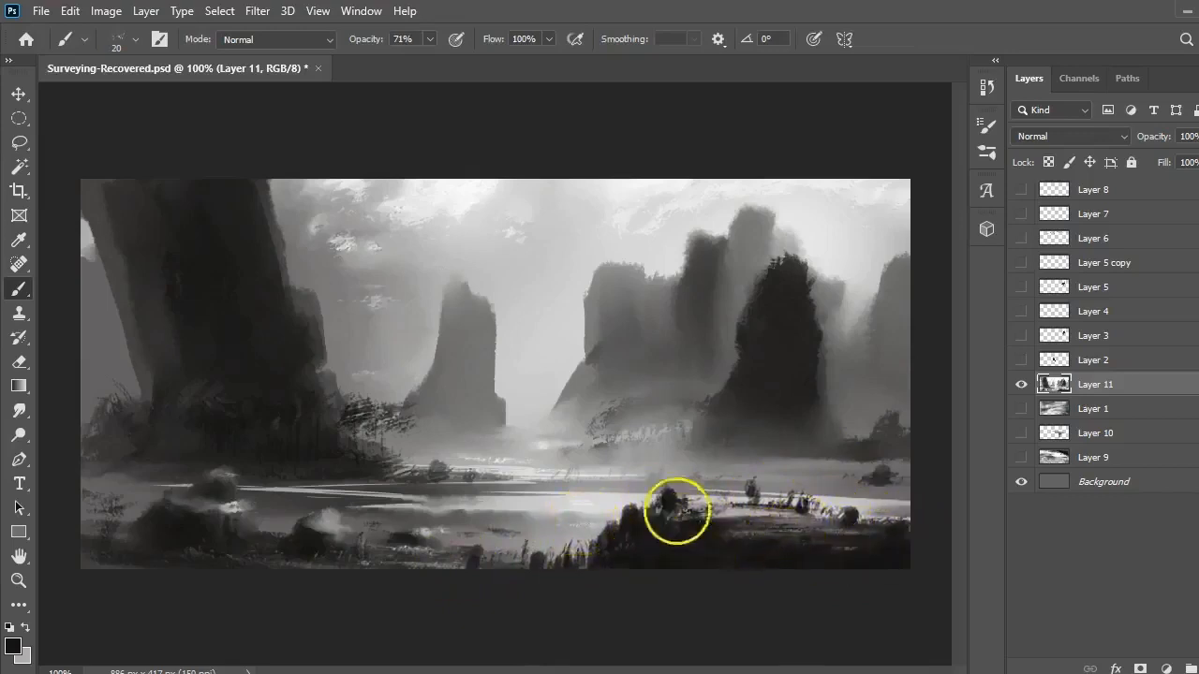
left_click_drag(678, 513, 899, 505)
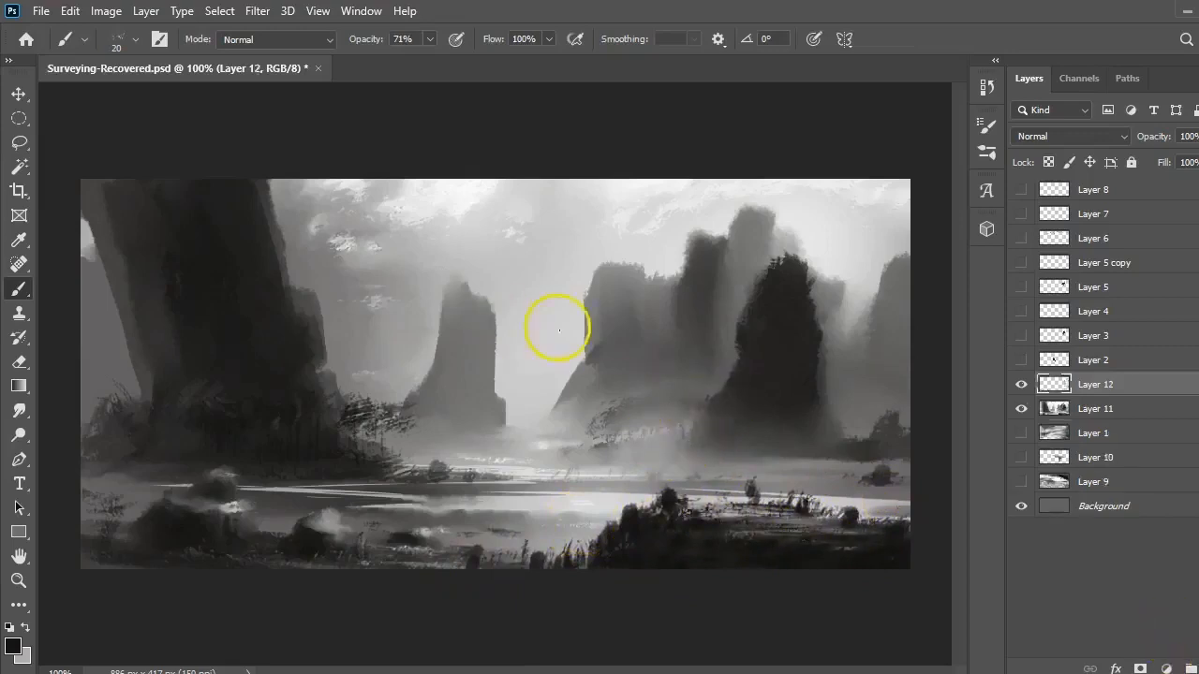
Block in a tall dark walking-figure silhouette over the central water on Layer 12.
left_click_drag(560, 330, 609, 350)
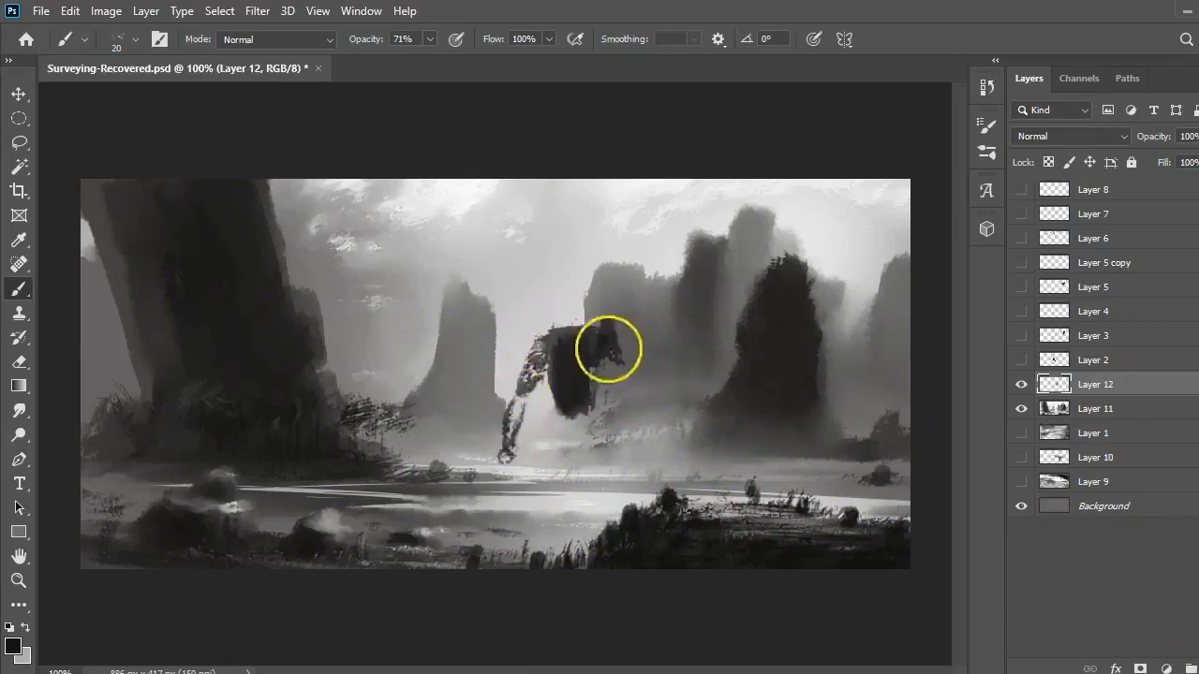
left_click_drag(609, 352, 596, 393)
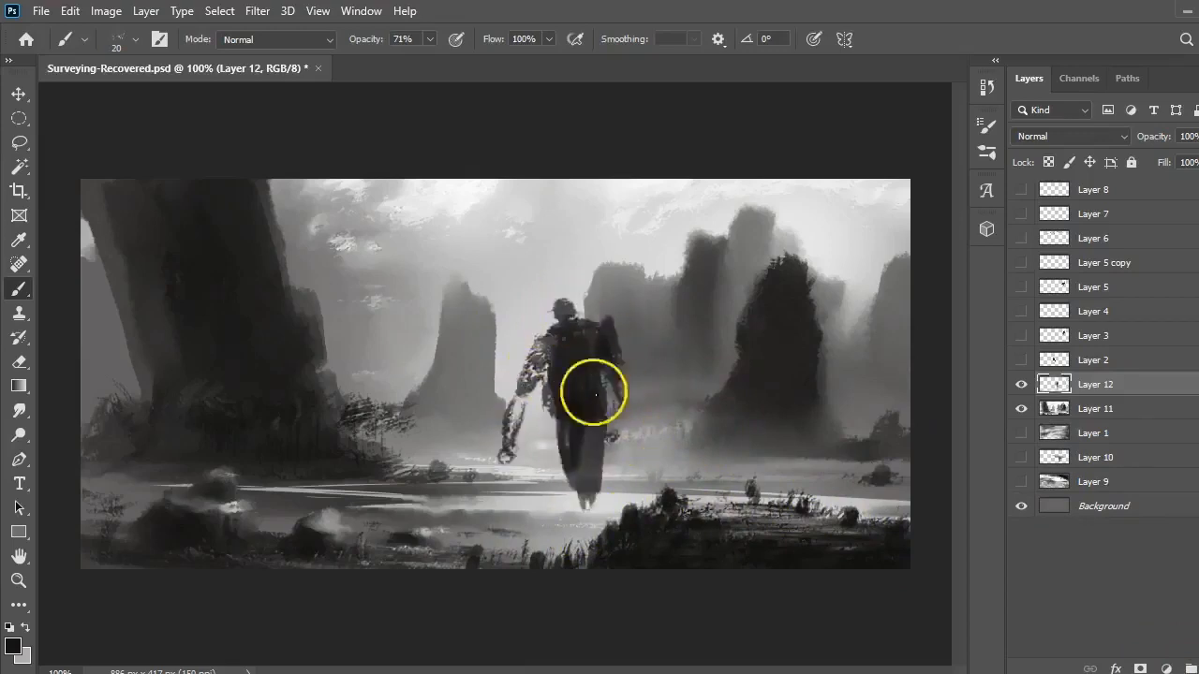
left_click_drag(596, 393, 609, 346)
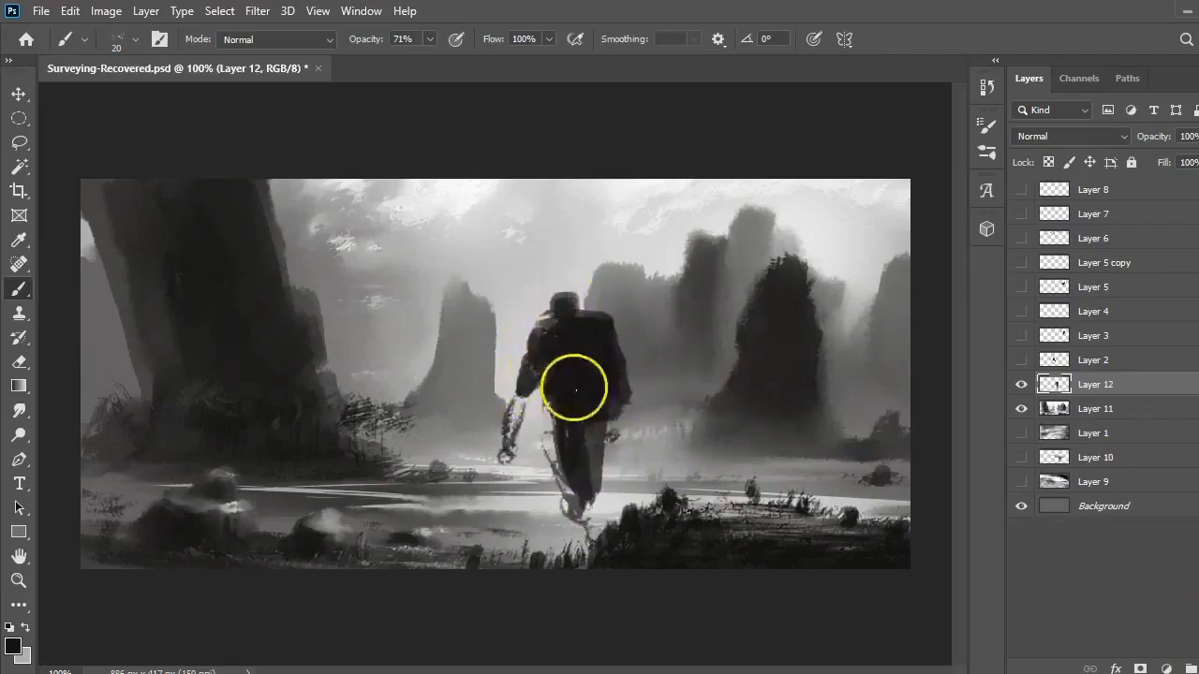
left_click_drag(576, 386, 584, 536)
type("200")
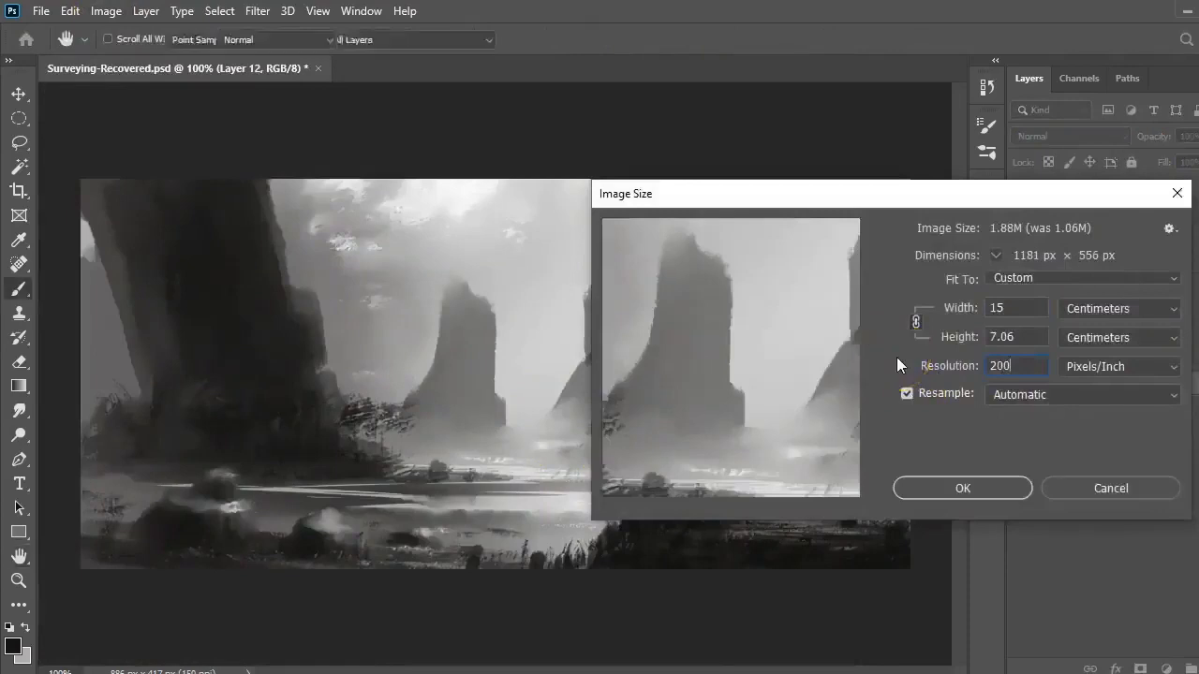
Confirm the enlarged image size of 1181 × 556 px at 200 pixels/inch.
left_click(963, 487)
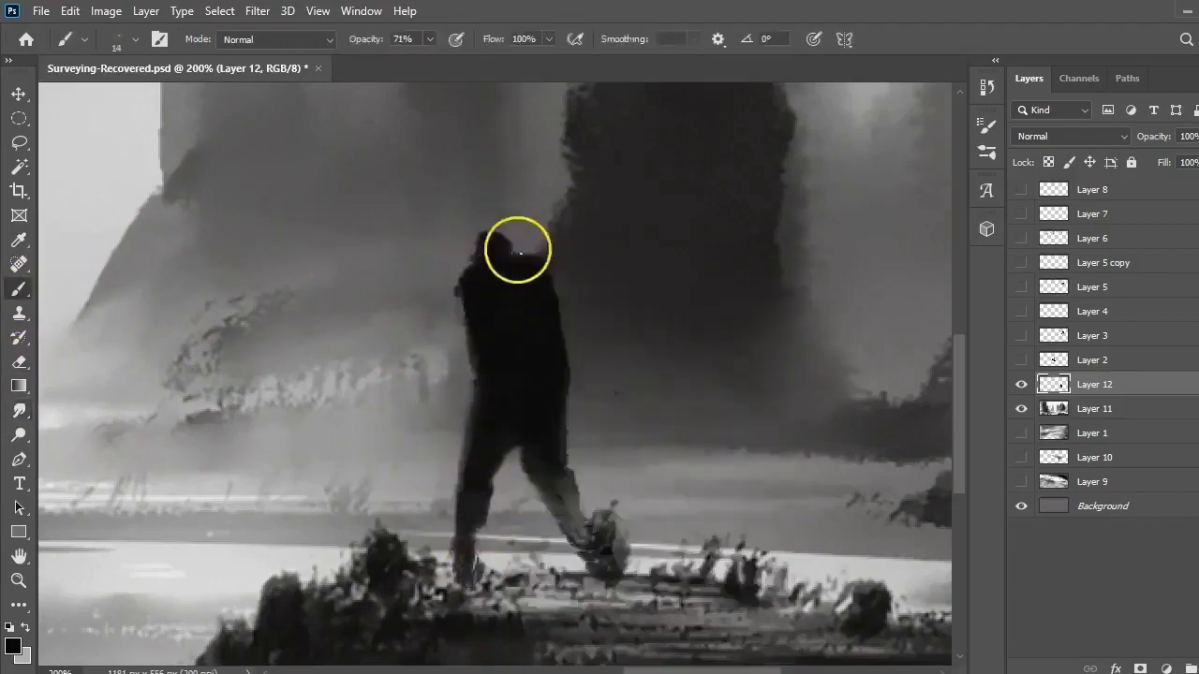
Paint the figure's rounded head and soften its hunched shoulder outline.
left_click_drag(517, 251, 448, 344)
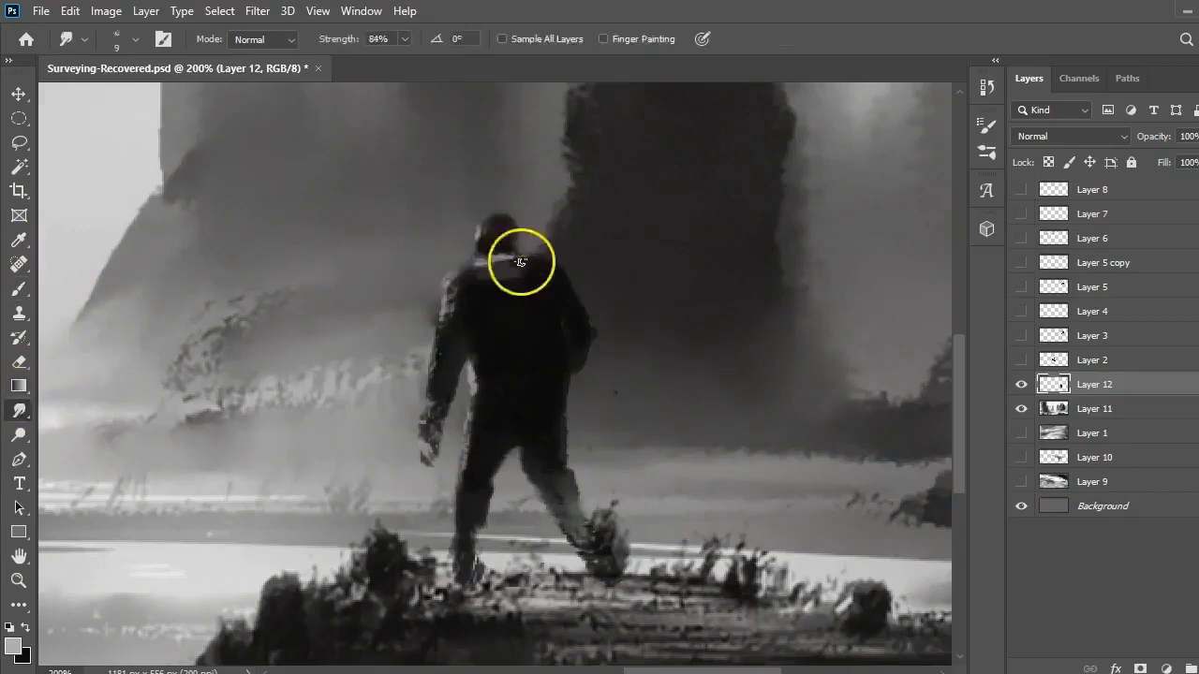
left_click_drag(520, 260, 448, 291)
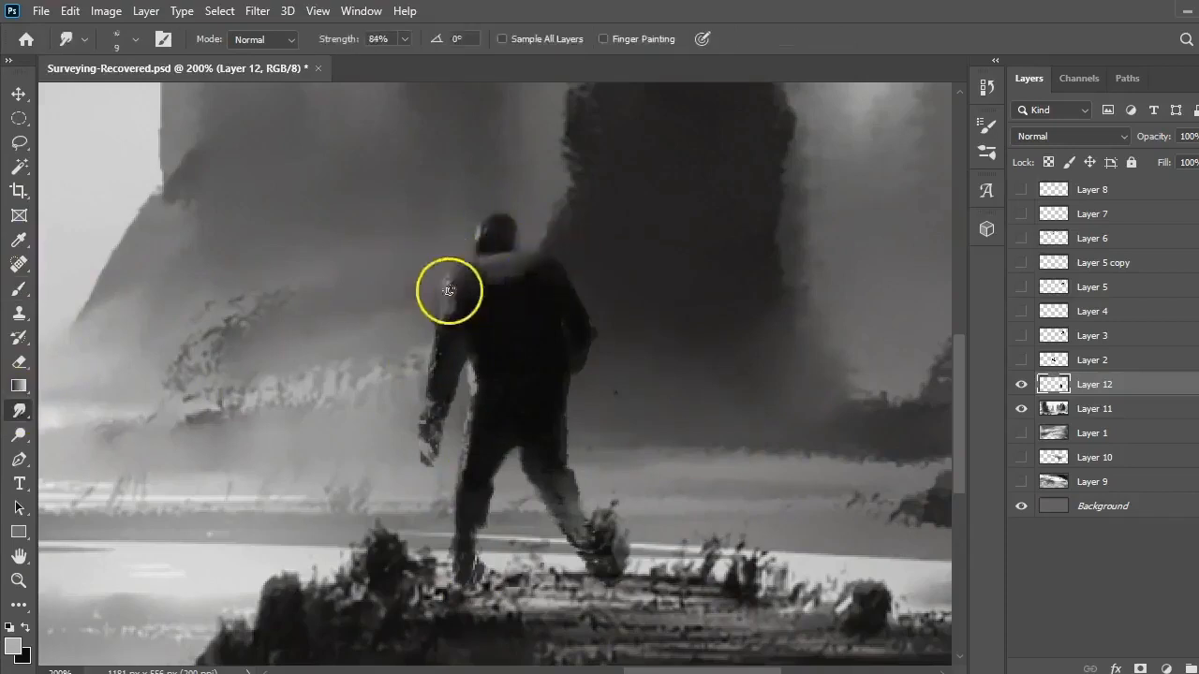
left_click_drag(448, 288, 513, 258)
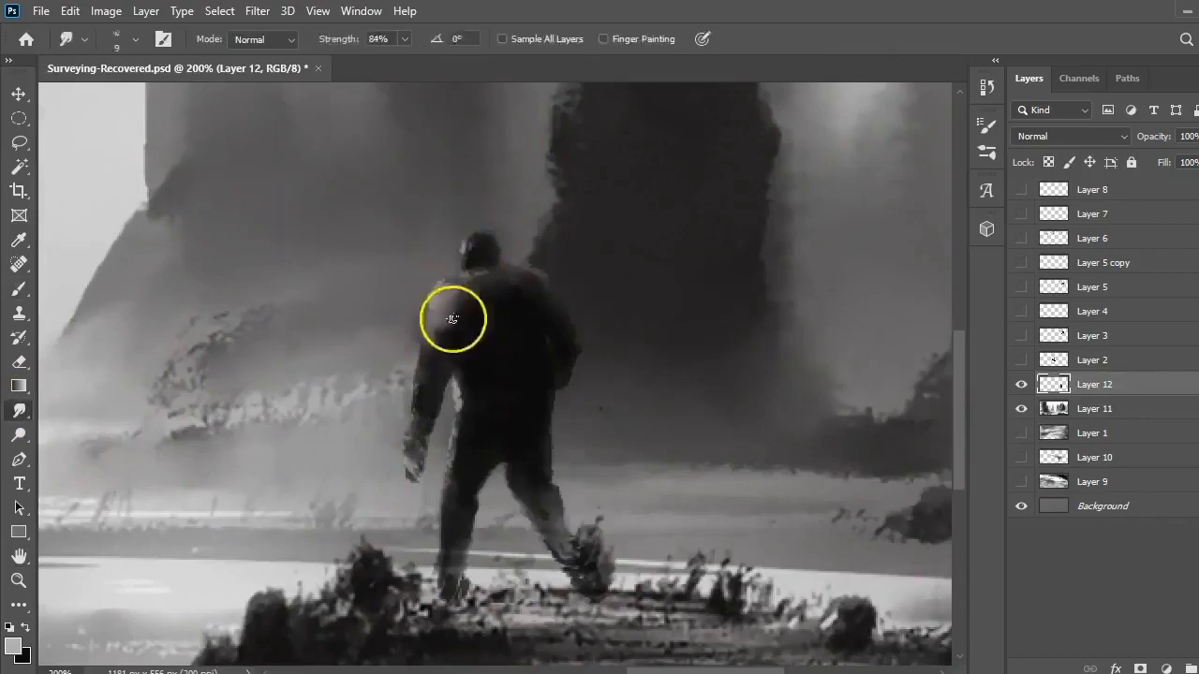
mouse_move(429, 318)
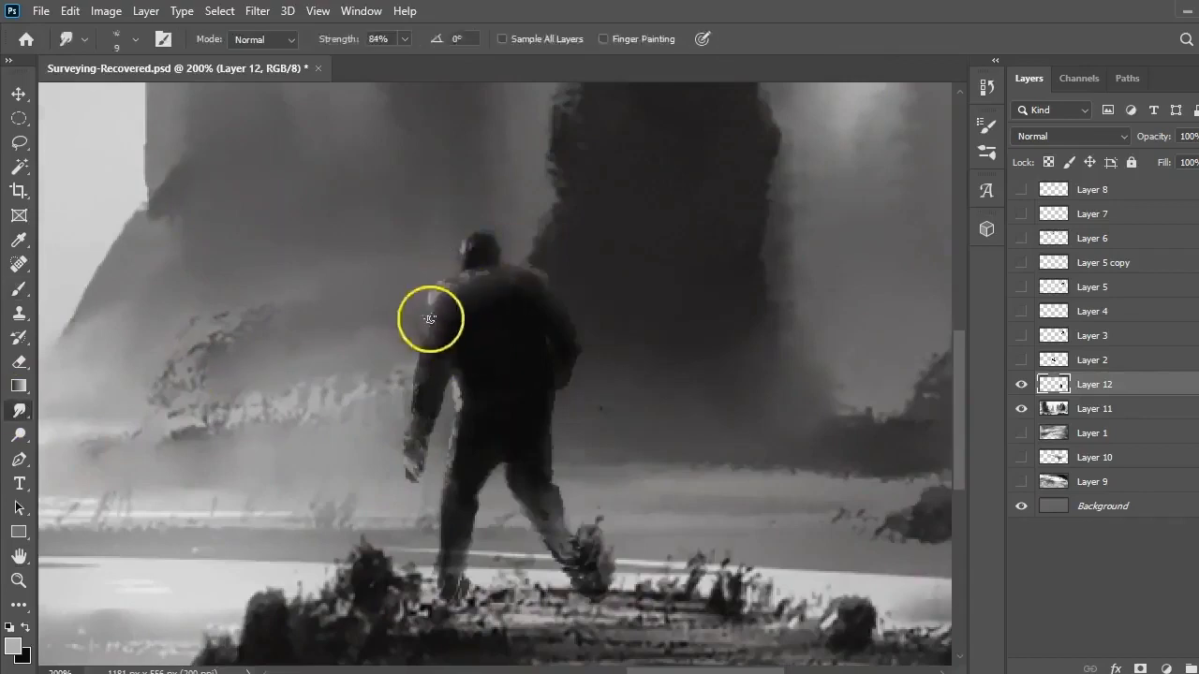